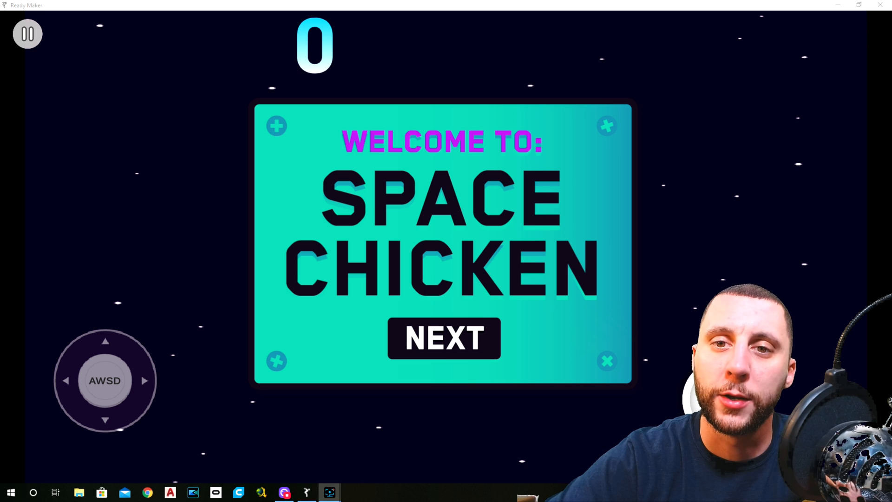
pyautogui.moveTo(438, 283)
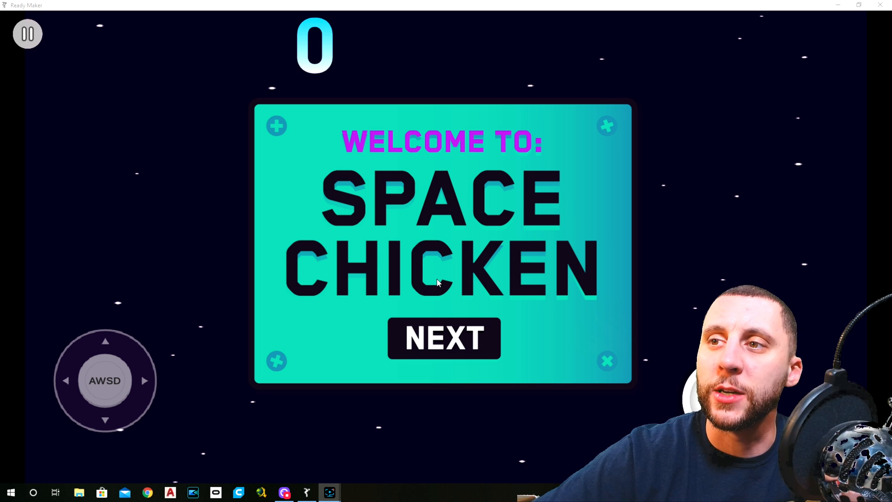
# Step: Get past the Space Chicken welcome screen, play the game, then exit to My Projects
pyautogui.click(443, 338)
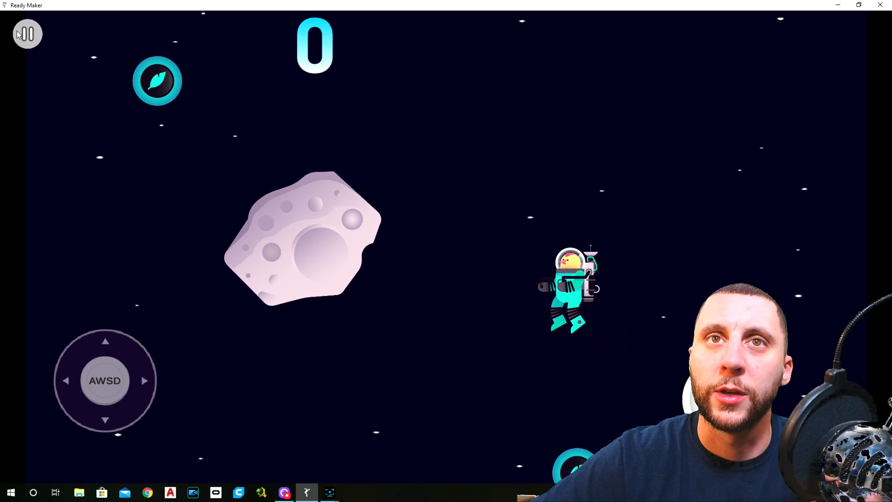
pyautogui.click(27, 34)
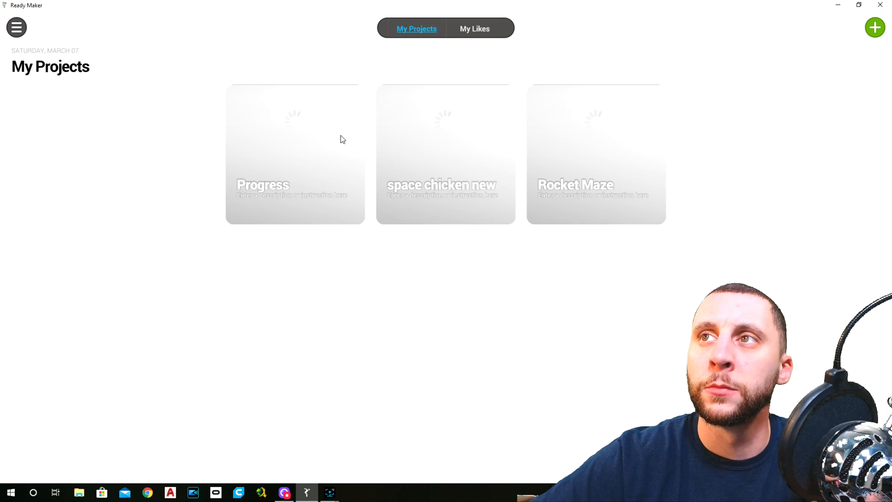
# Step: Open the project, place a Basic Shapes Bordered Square top-left, and start a test run
pyautogui.click(295, 153)
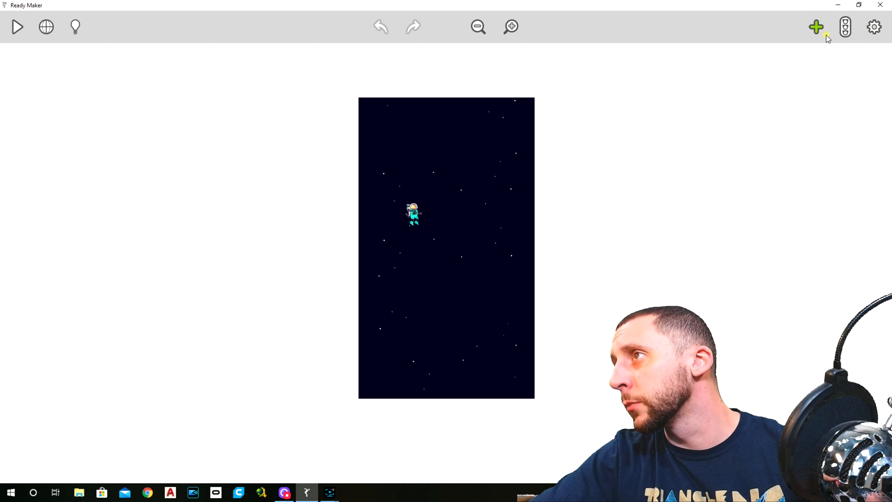
pyautogui.click(816, 26)
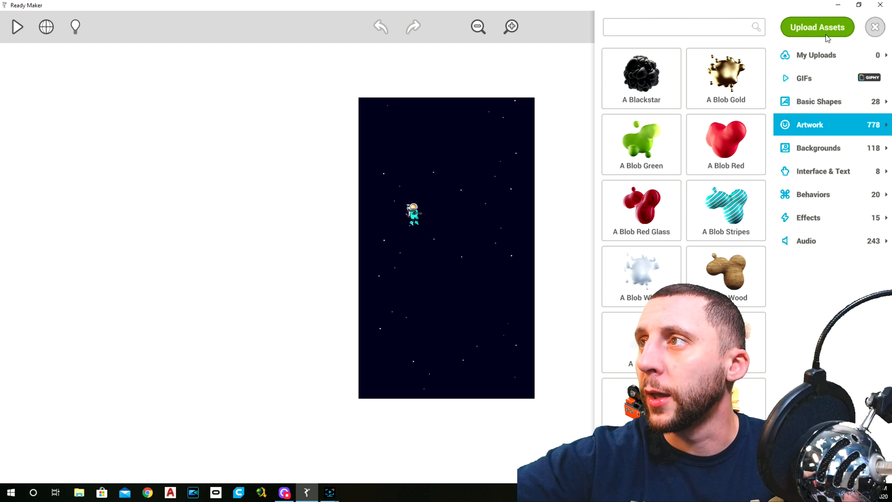
pyautogui.click(819, 102)
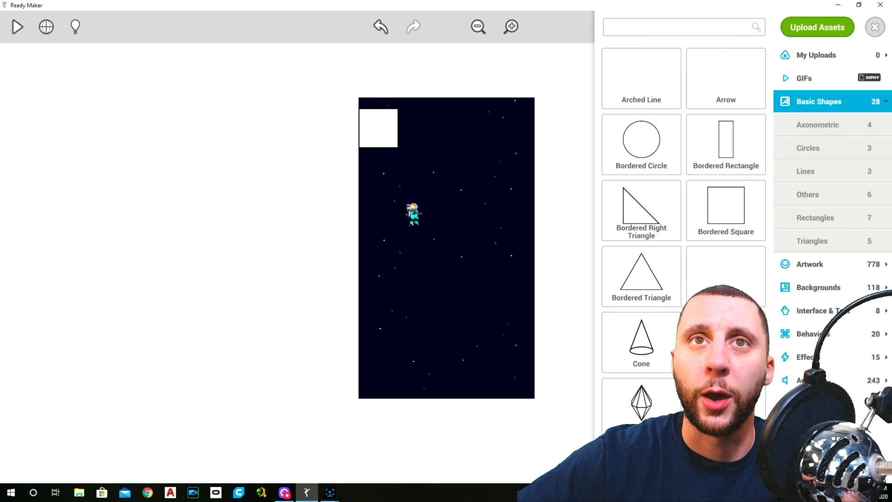
pyautogui.click(18, 27)
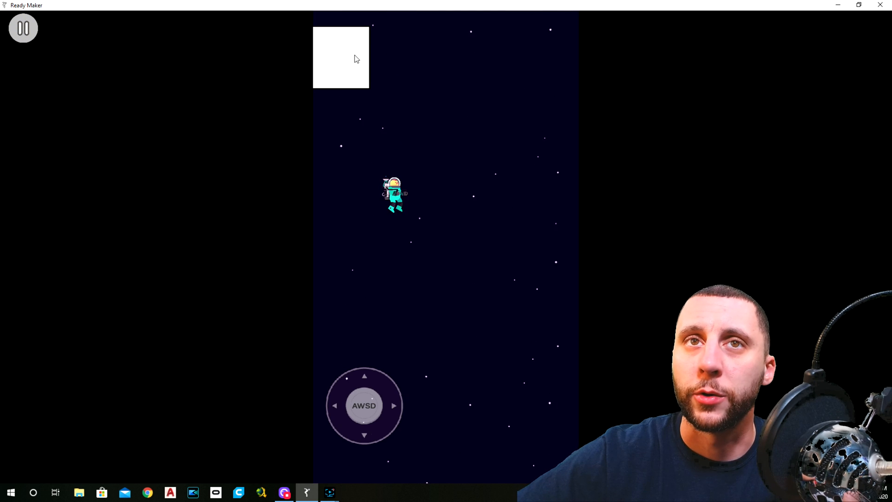
# Step: Stop play mode to get back to the scene editor
pyautogui.click(23, 28)
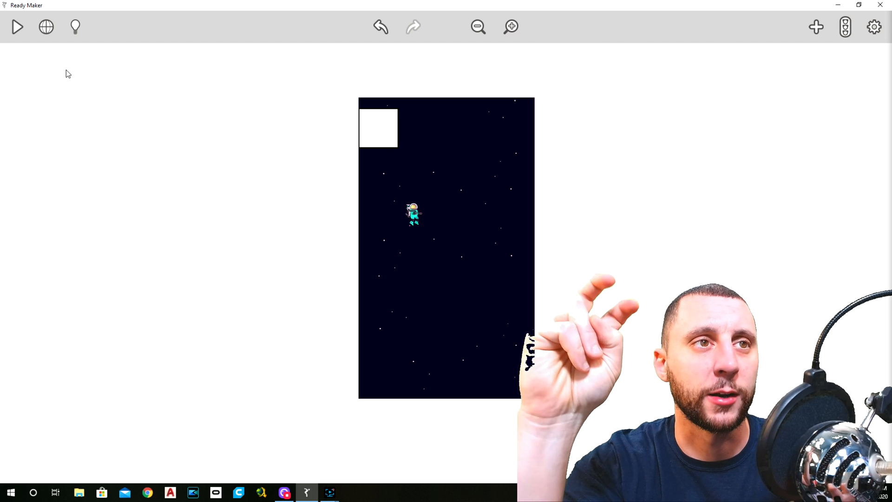
pyautogui.moveTo(163, 81)
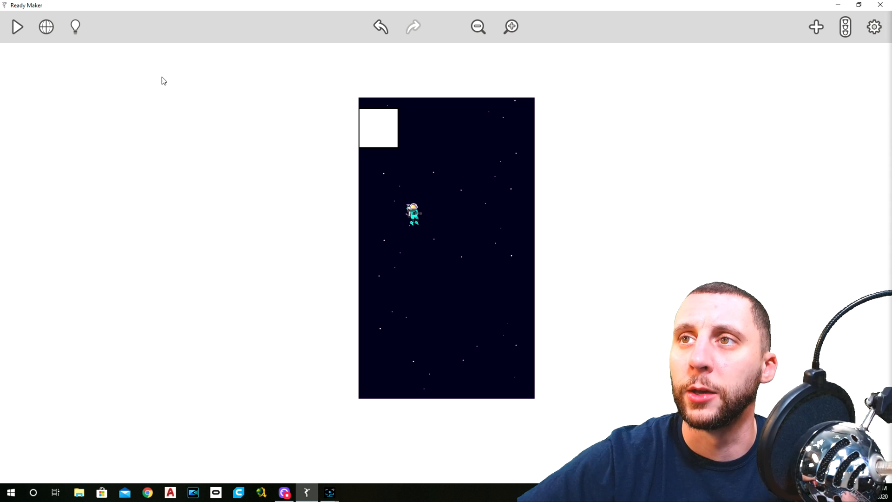
pyautogui.moveTo(380, 126)
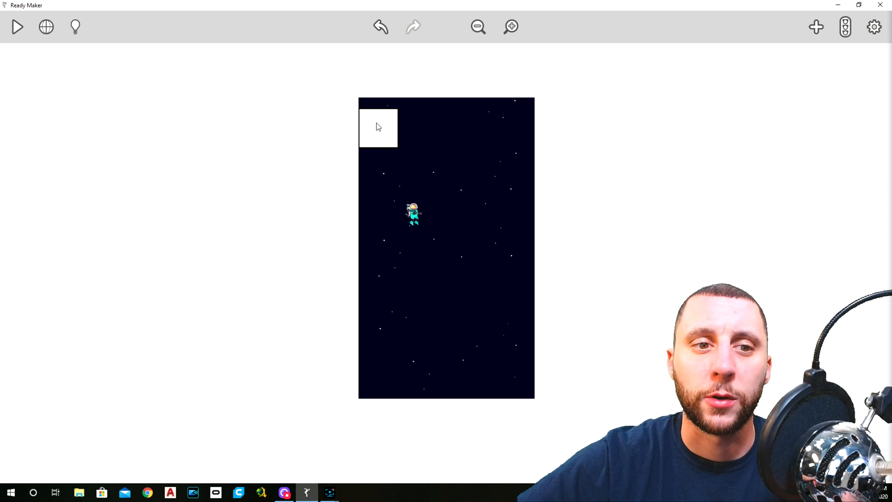
# Step: Select the Bordered Square and switch its Solid setting to Off
pyautogui.click(379, 128)
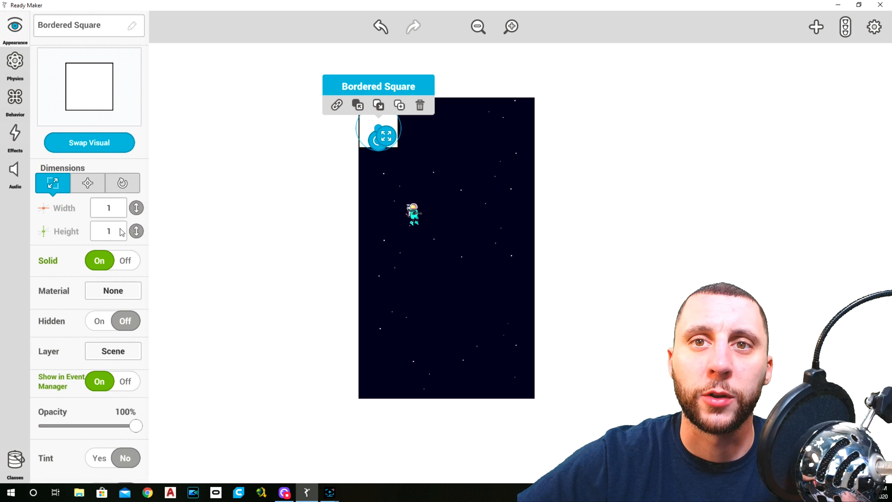
pyautogui.click(125, 260)
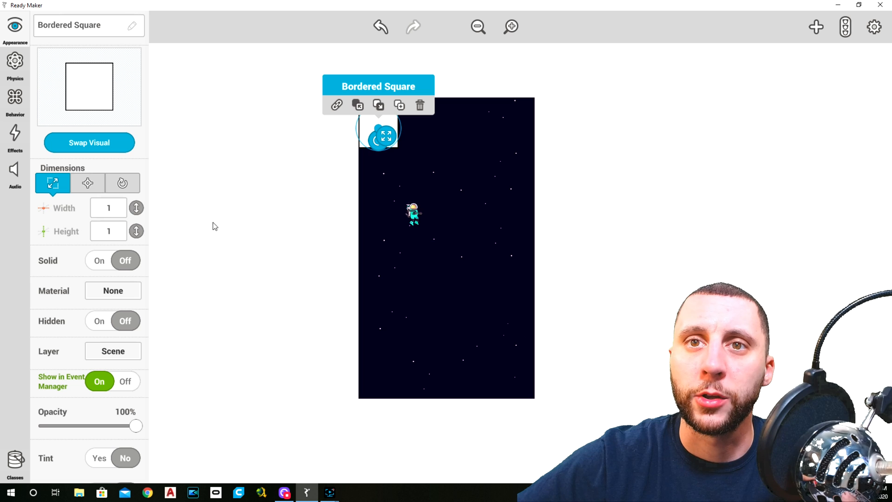
pyautogui.moveTo(149, 249)
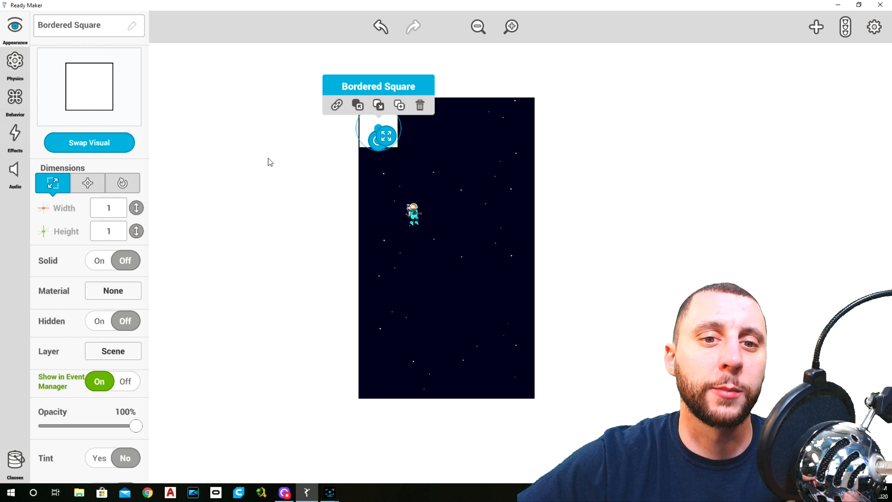
pyautogui.moveTo(143, 193)
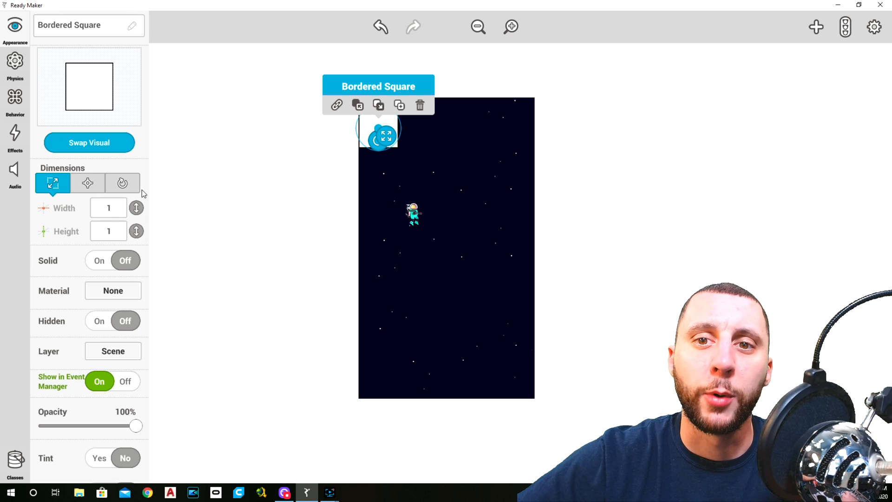
# Step: Add Bullet Movement to the Bordered Square and lower its speed to 0.98 m/s
pyautogui.click(15, 101)
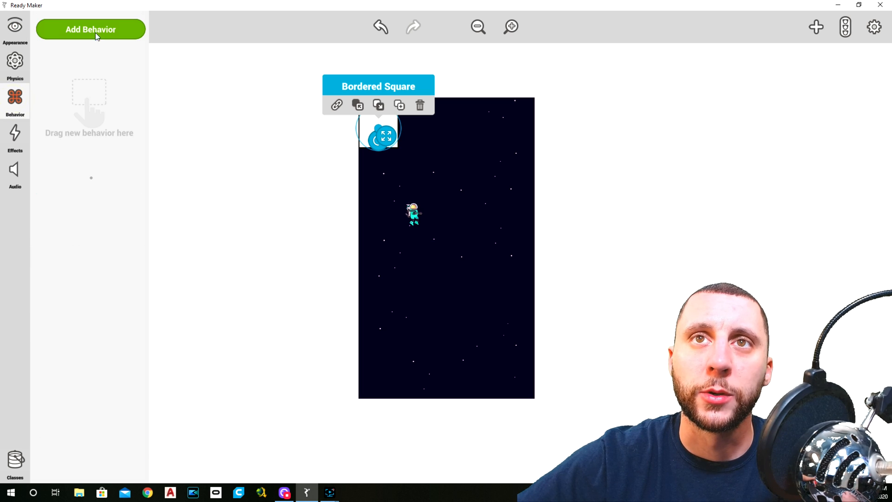
pyautogui.click(93, 29)
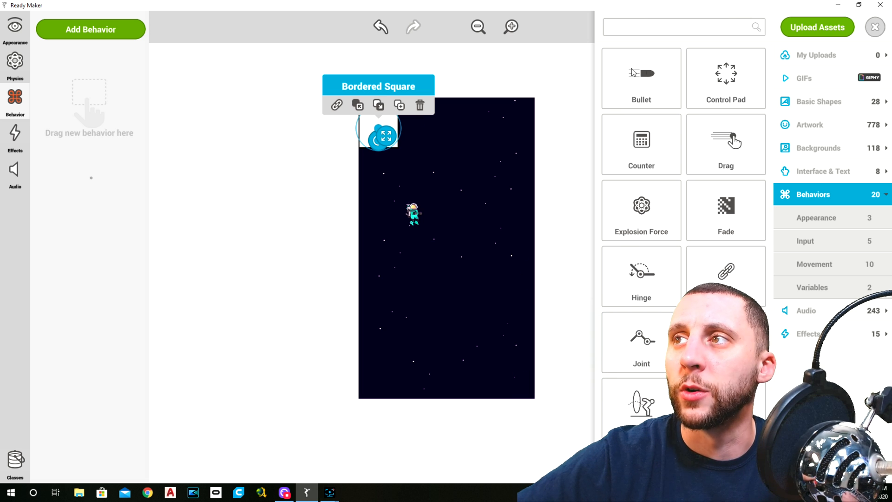
pyautogui.click(641, 77)
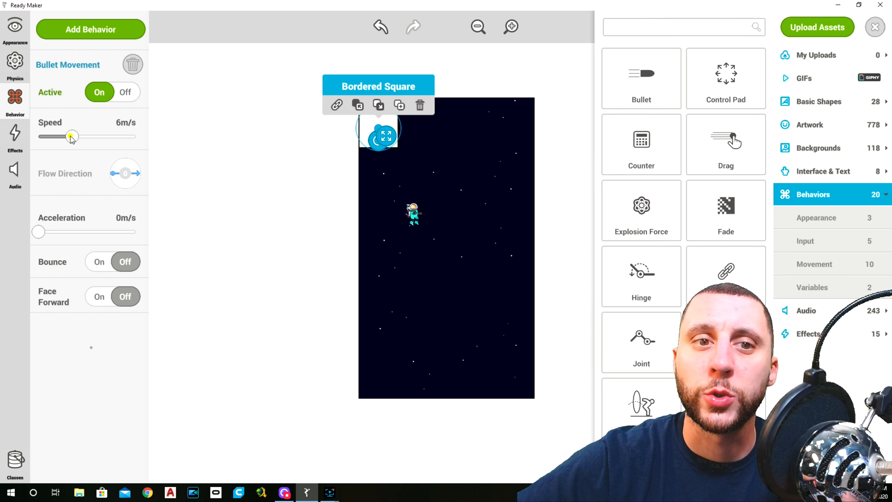
pyautogui.moveTo(71, 136); pyautogui.dragTo(55, 137)
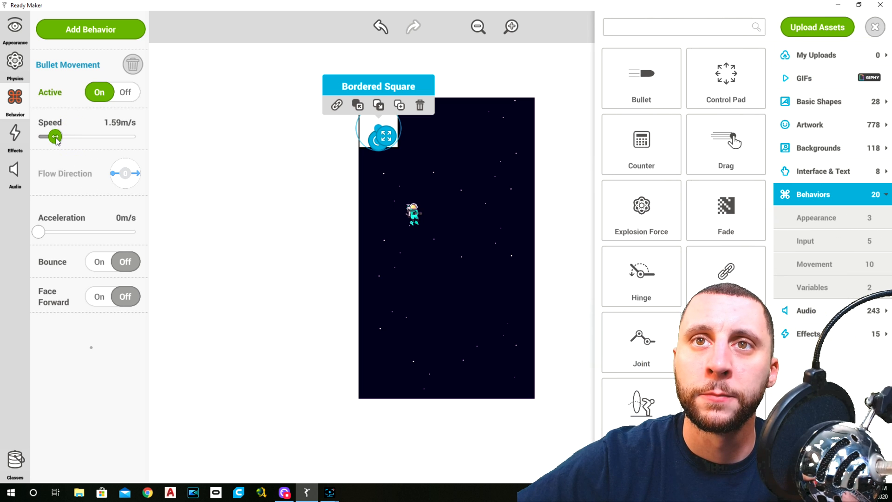
pyautogui.moveTo(55, 137); pyautogui.dragTo(51, 136)
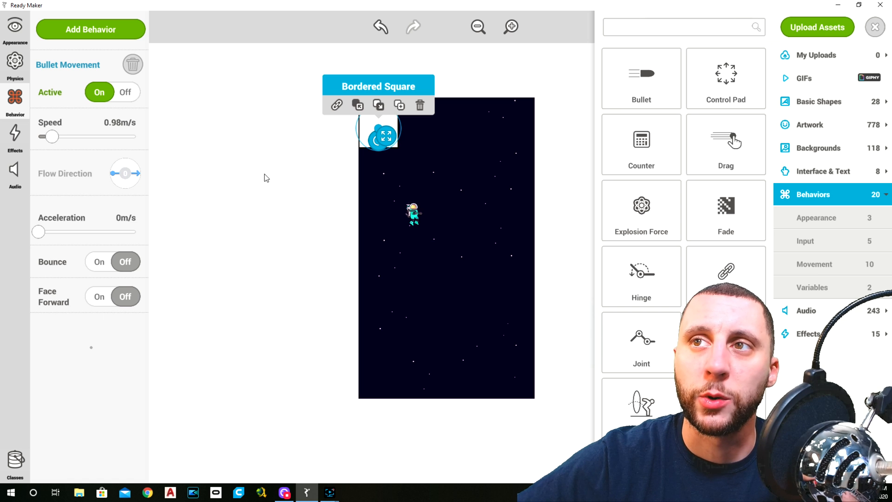
pyautogui.moveTo(296, 141)
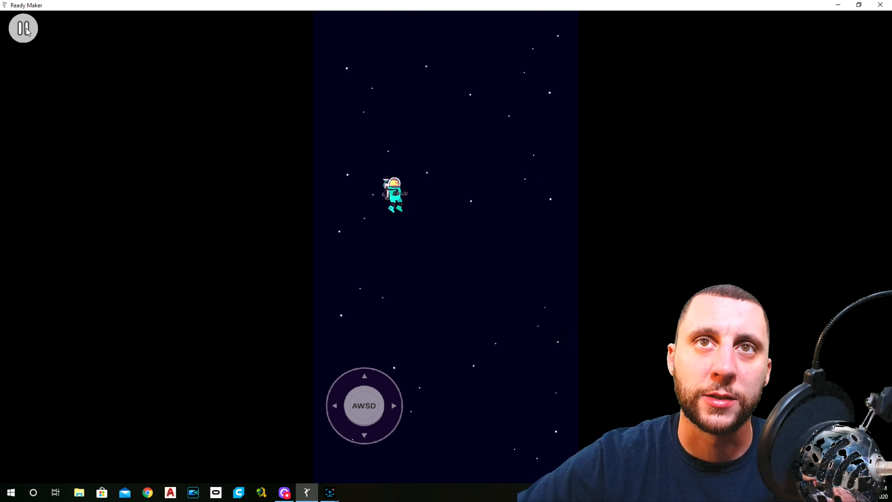
# Step: Stop the test, delete the cloner move and Clone Asteroids events, and create blank Event #1
pyautogui.click(22, 28)
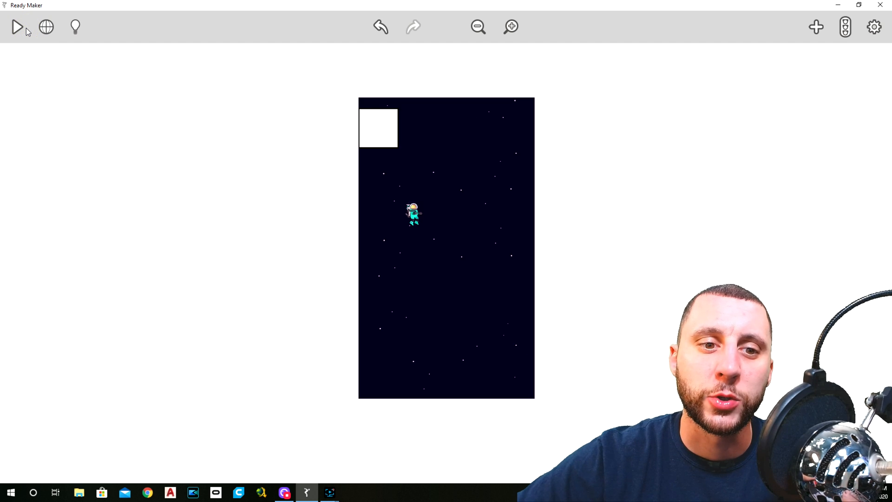
pyautogui.moveTo(804, 83)
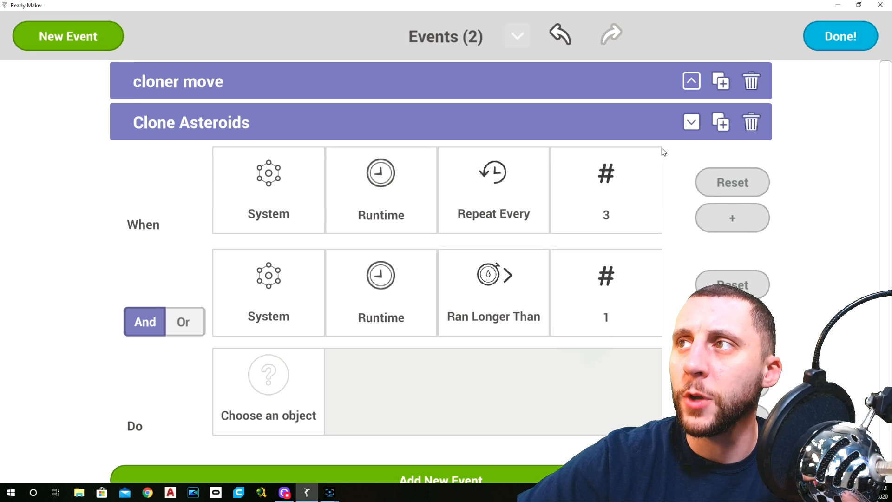
pyautogui.click(751, 80)
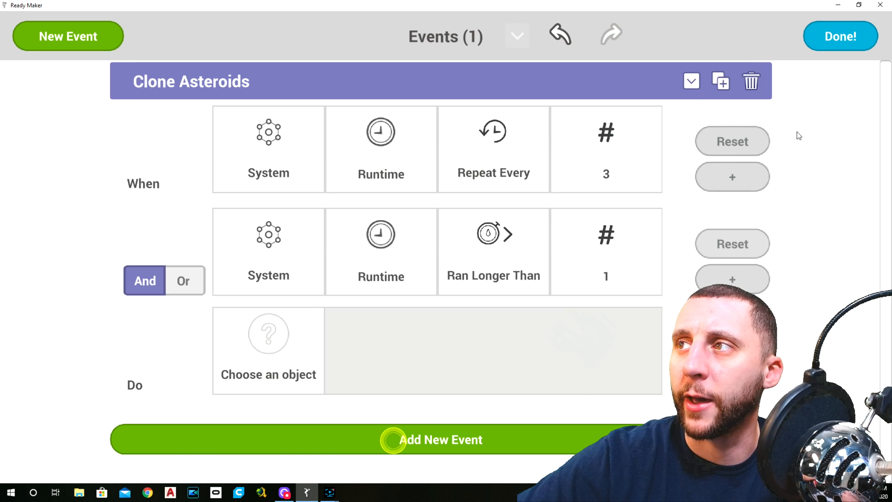
pyautogui.click(750, 79)
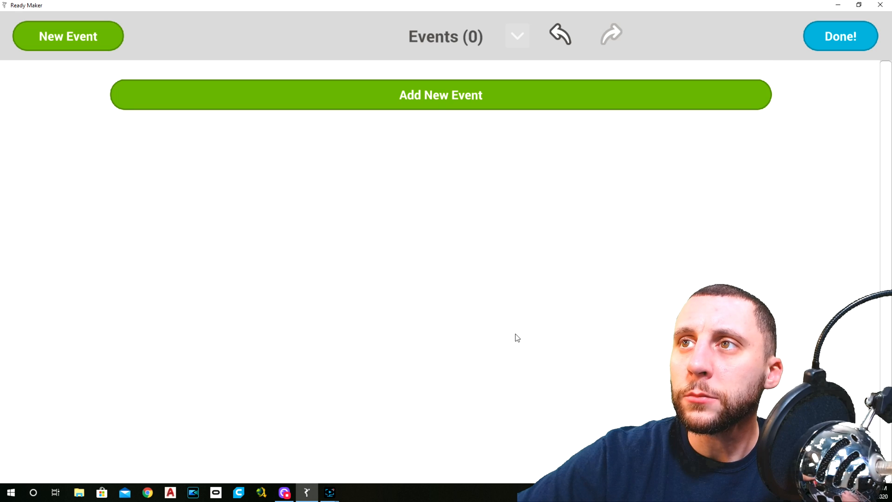
pyautogui.click(440, 95)
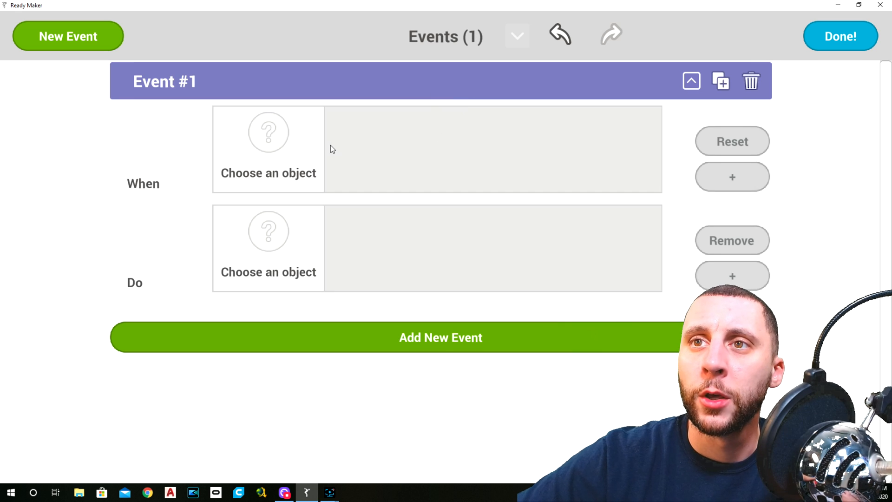
# Step: Set Event #1's trigger to System > Runtime > Repeat Every 3
pyautogui.click(268, 149)
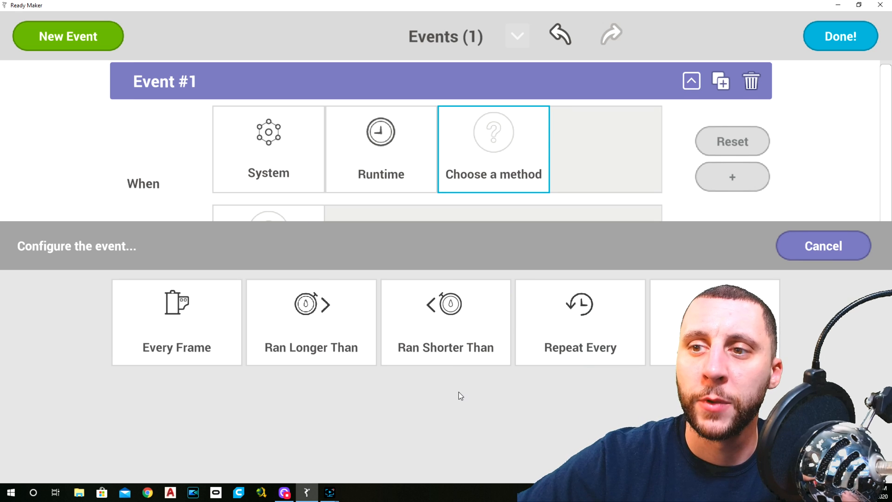
pyautogui.click(580, 321)
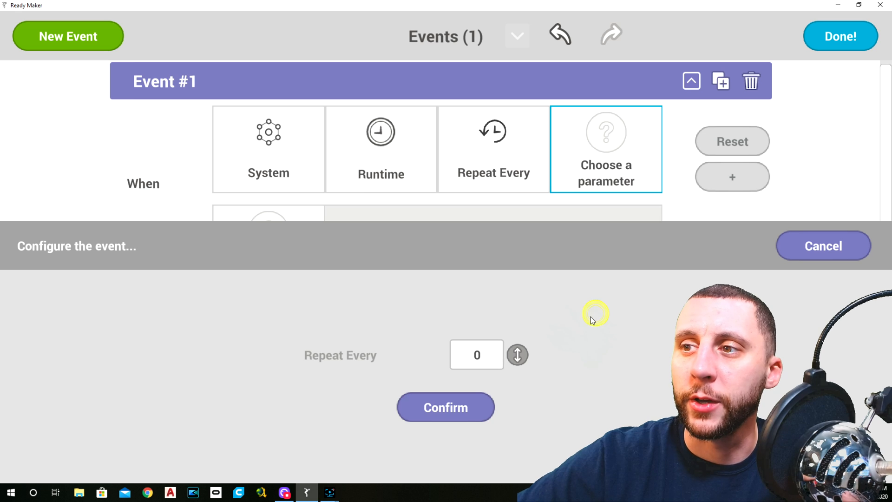
pyautogui.write('3')
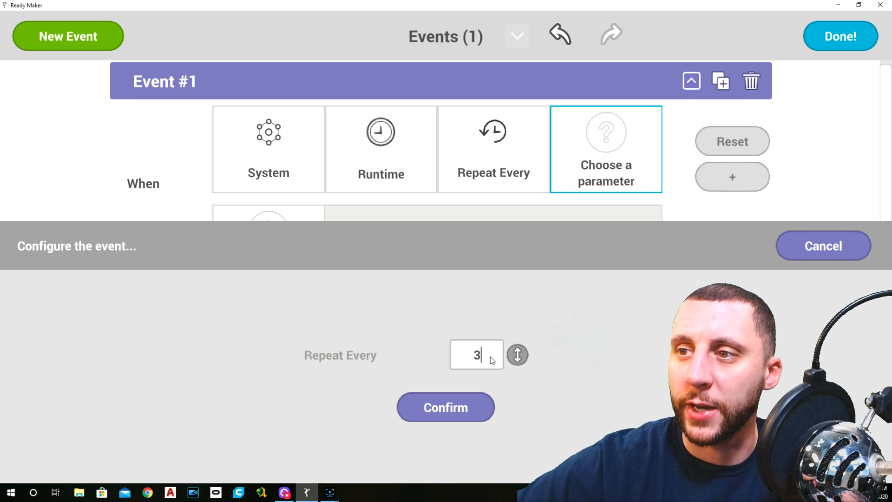
pyautogui.click(446, 407)
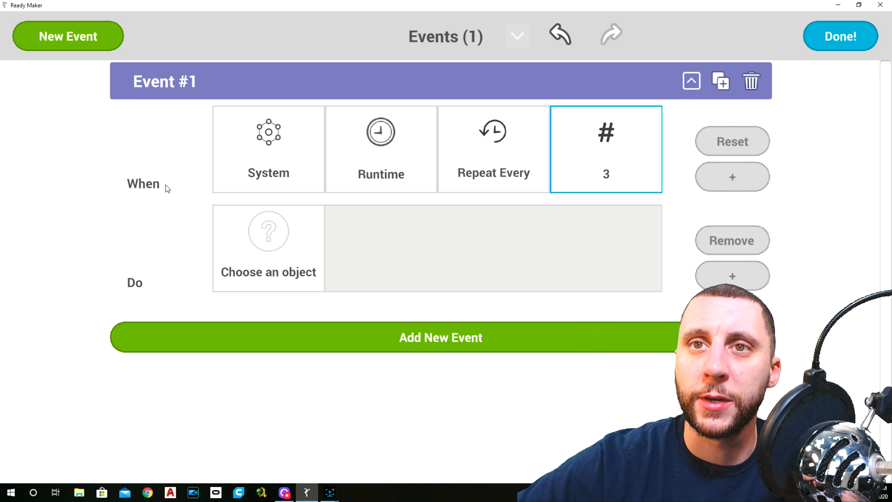
pyautogui.moveTo(561, 181)
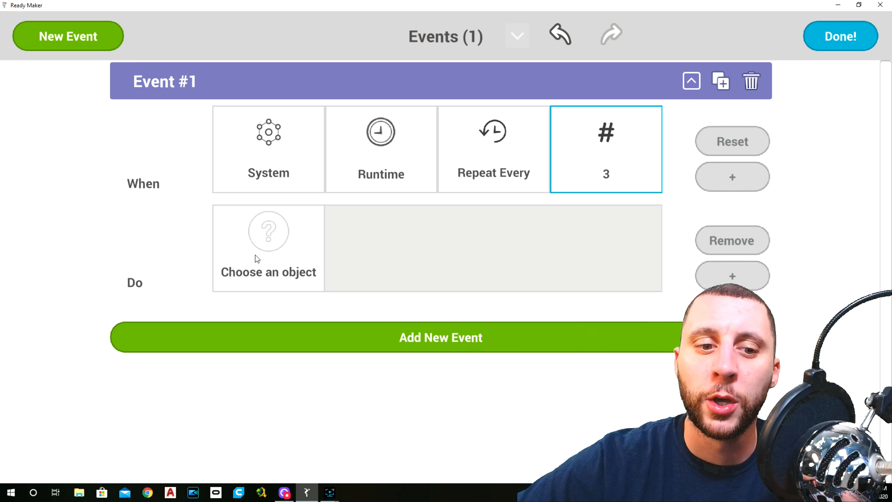
# Step: Make Event #1 mirror the Bordered Square's Bullet Movement velocity, then test-play
pyautogui.click(268, 242)
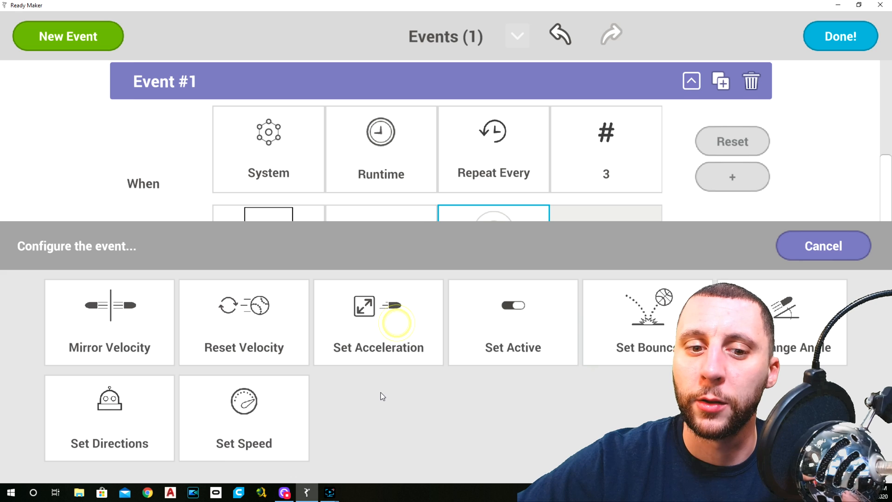
pyautogui.moveTo(119, 321)
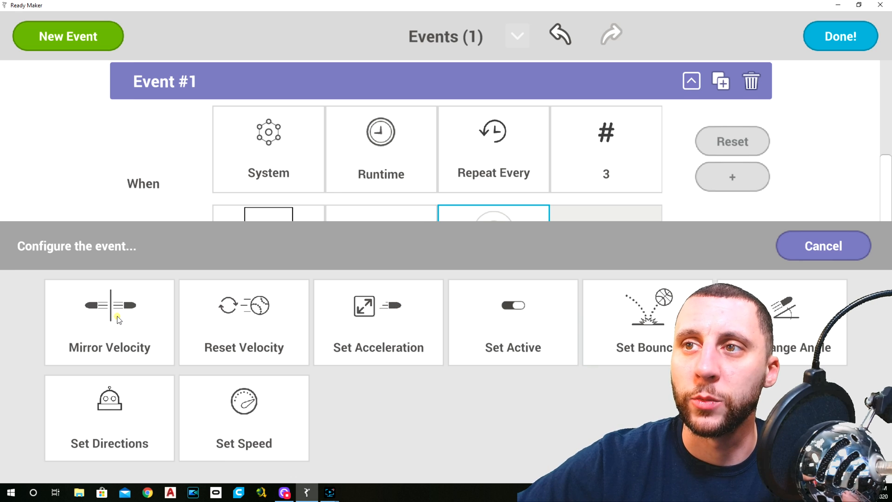
pyautogui.click(117, 320)
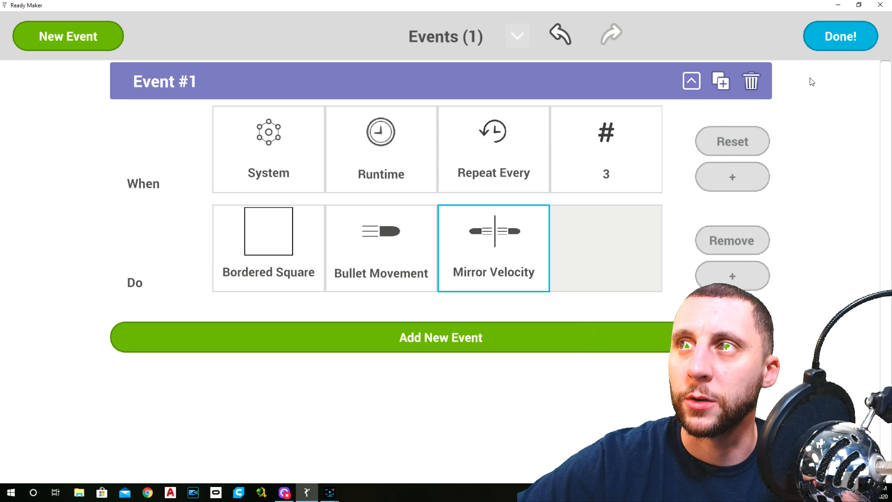
pyautogui.click(838, 36)
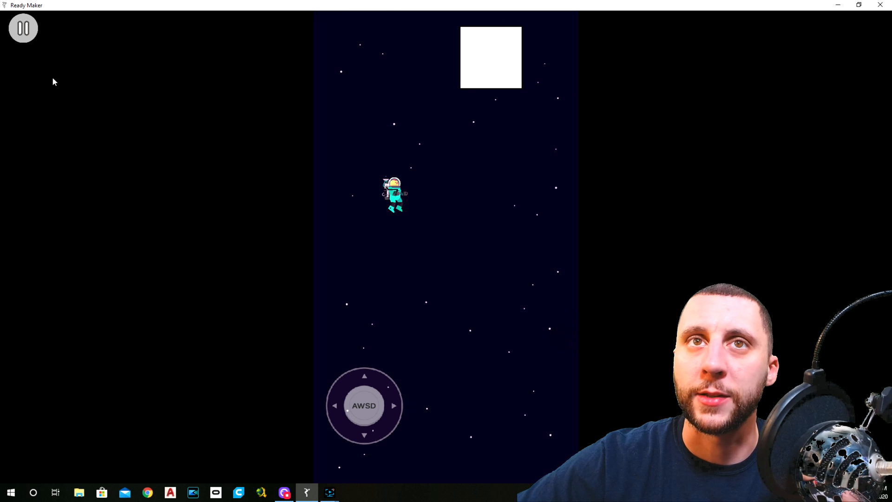
# Step: Stop the test, change the repeat interval to 2.8, and return to the scene
pyautogui.click(23, 27)
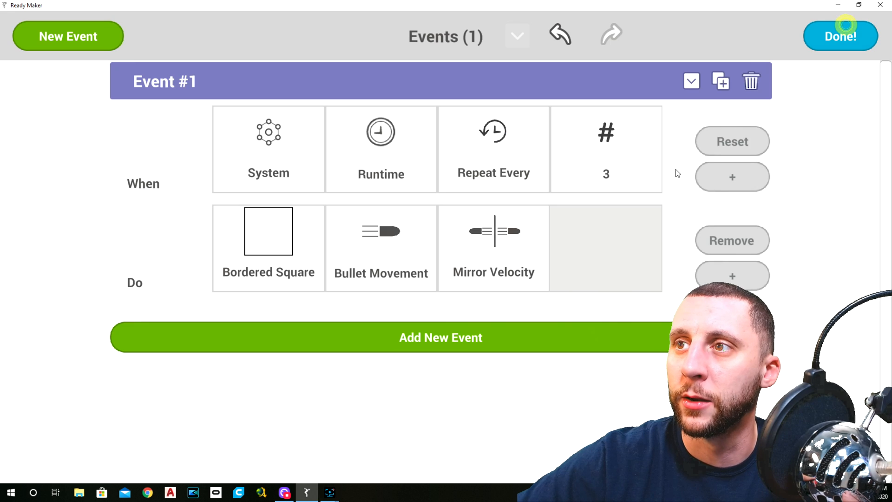
pyautogui.moveTo(626, 161)
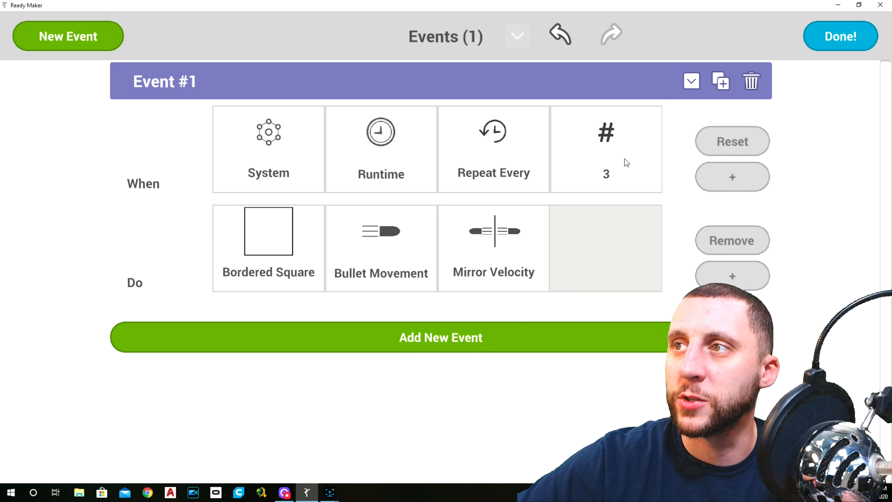
pyautogui.click(606, 148)
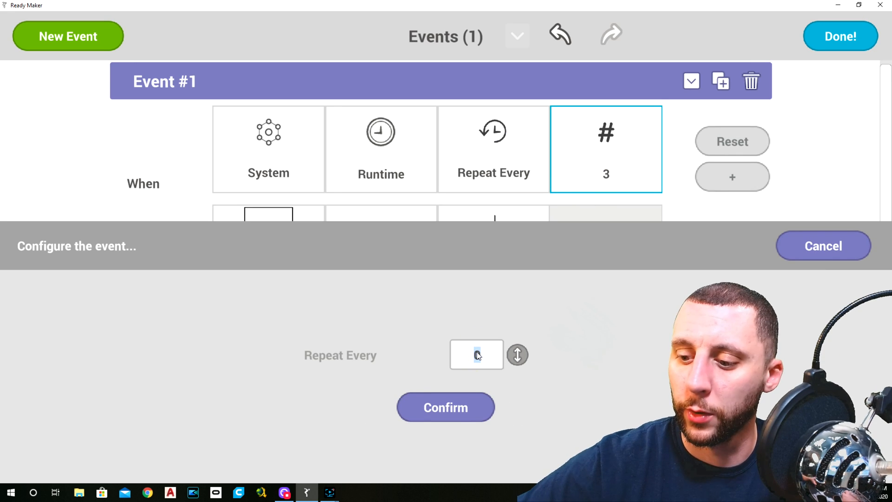
pyautogui.click(446, 407)
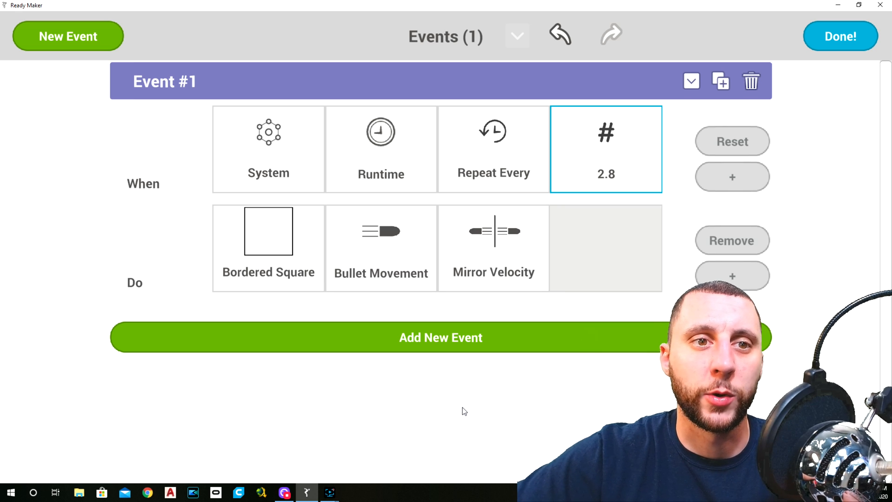
pyautogui.moveTo(814, 170)
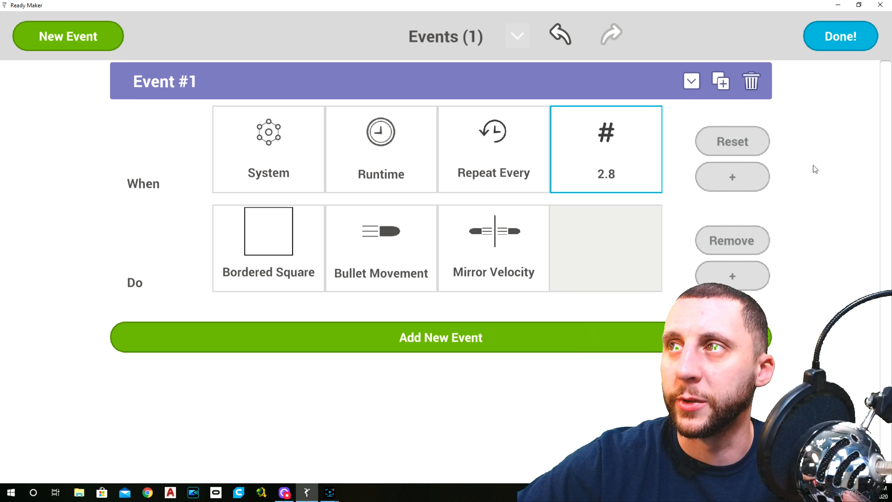
pyautogui.click(841, 35)
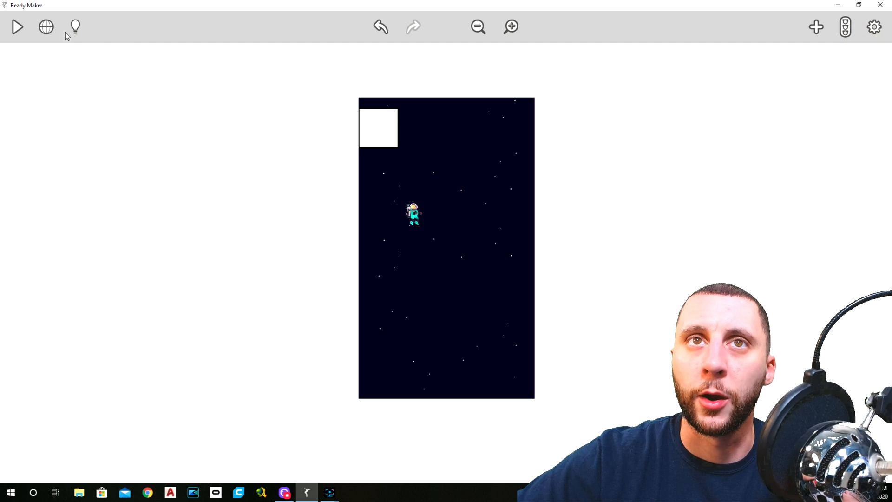
# Step: Drag the Bordered Square to sit just above the play area's top edge, then deselect
pyautogui.click(18, 26)
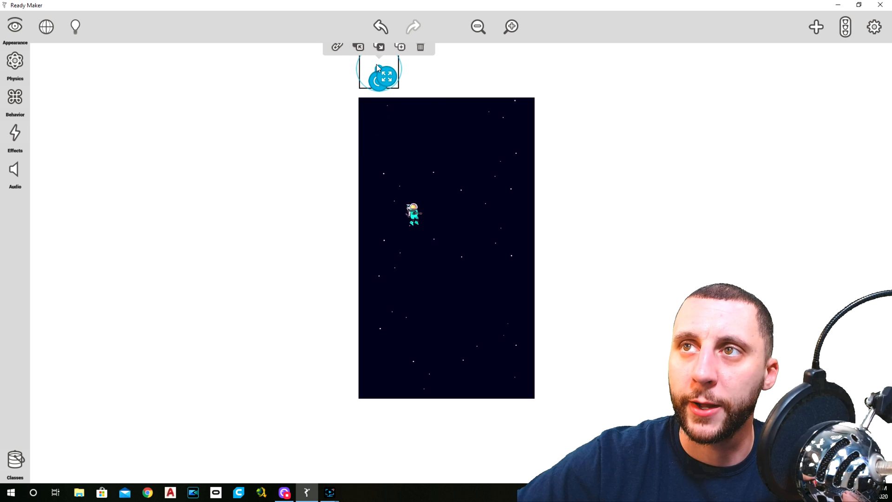
pyautogui.click(291, 214)
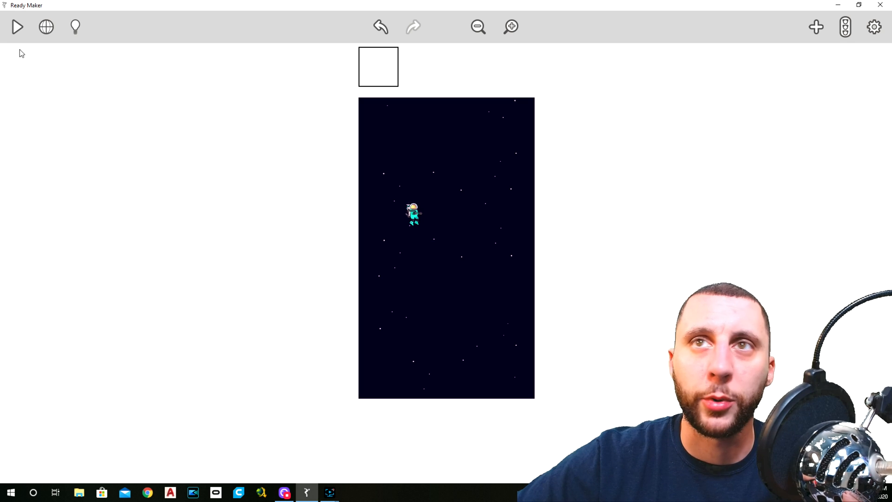
# Step: Search Artwork for 'sc' and place SC Asteroid right of the play area
pyautogui.click(816, 26)
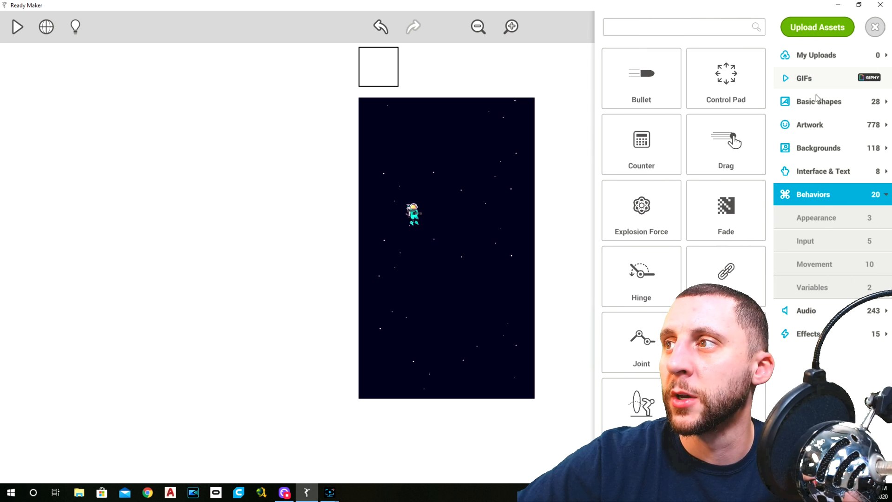
pyautogui.click(810, 125)
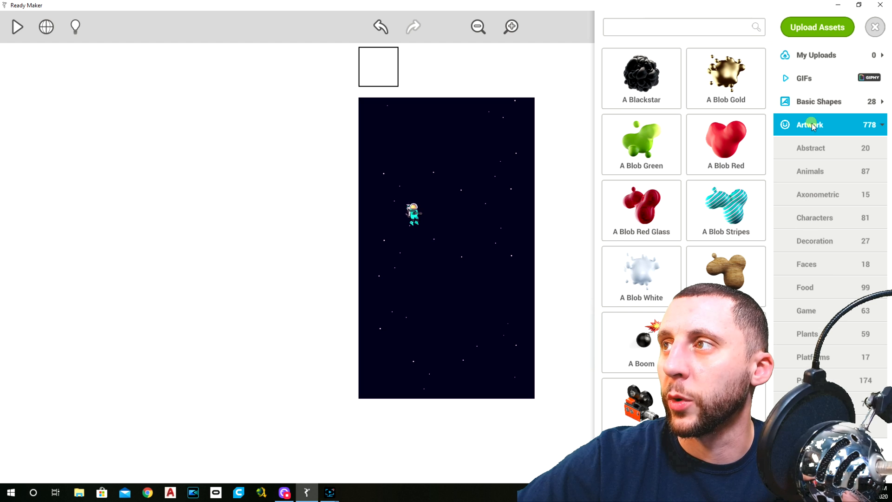
pyautogui.write('s')
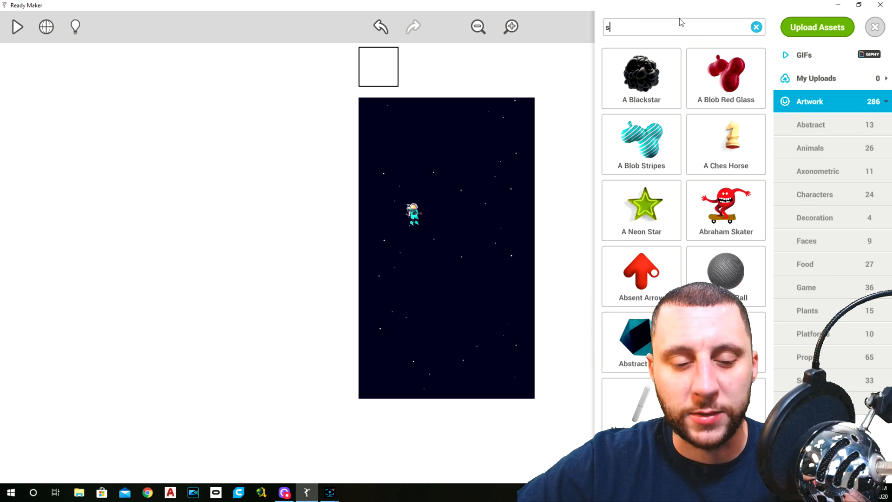
pyautogui.write('c')
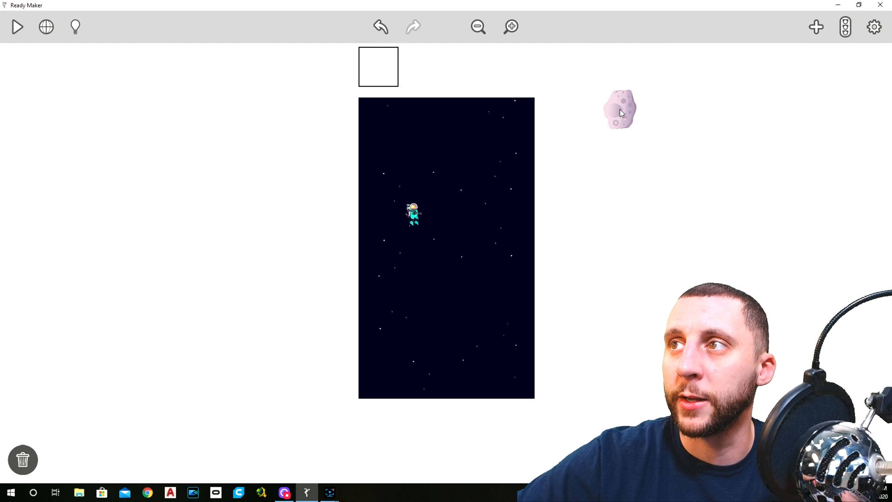
pyautogui.click(816, 26)
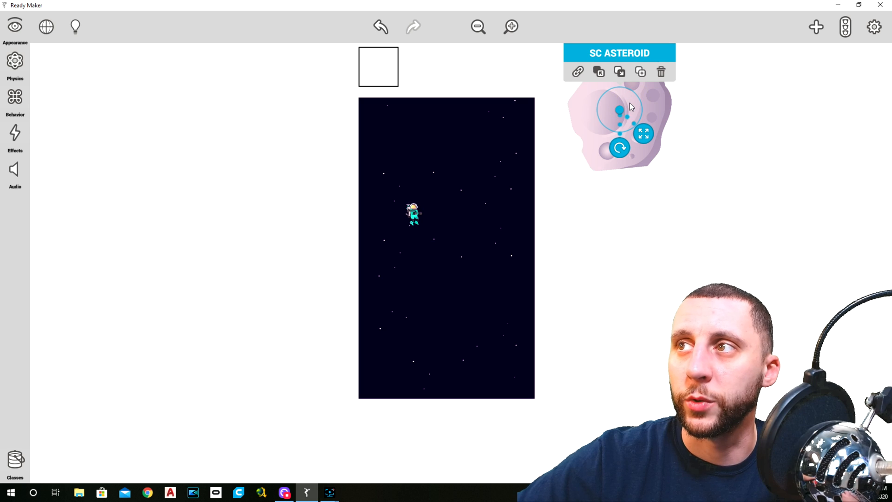
pyautogui.moveTo(128, 127)
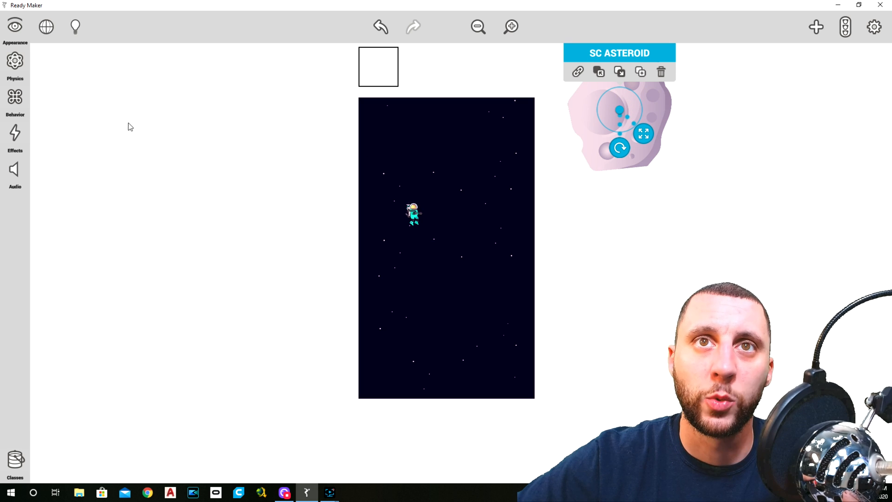
# Step: Size the asteroid to 0.40 by 0.40 and switch Solid off
pyautogui.click(12, 24)
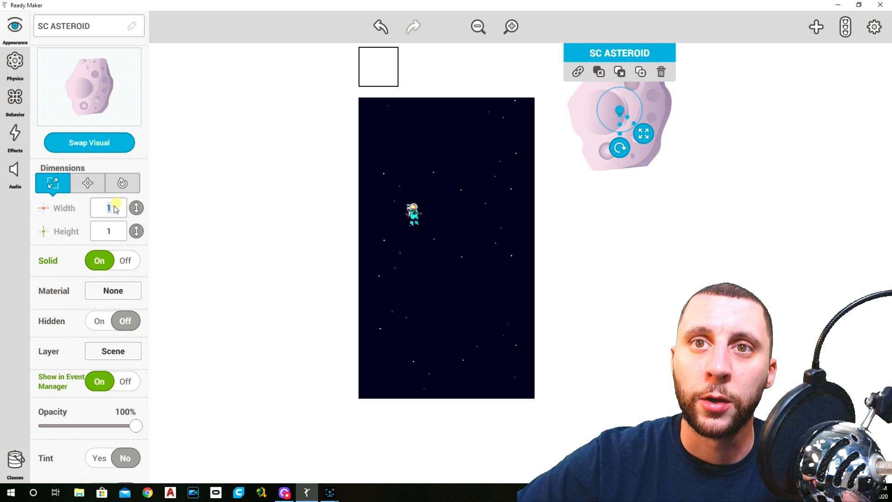
pyautogui.write('0.4')
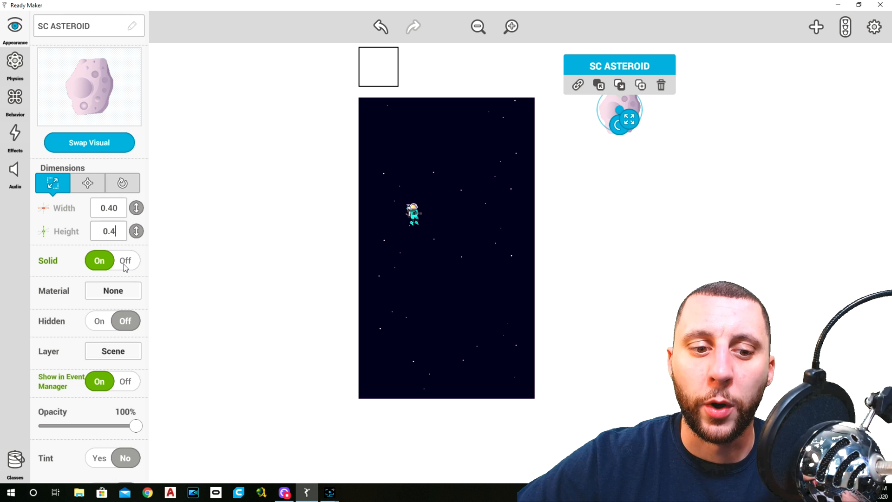
pyautogui.click(125, 261)
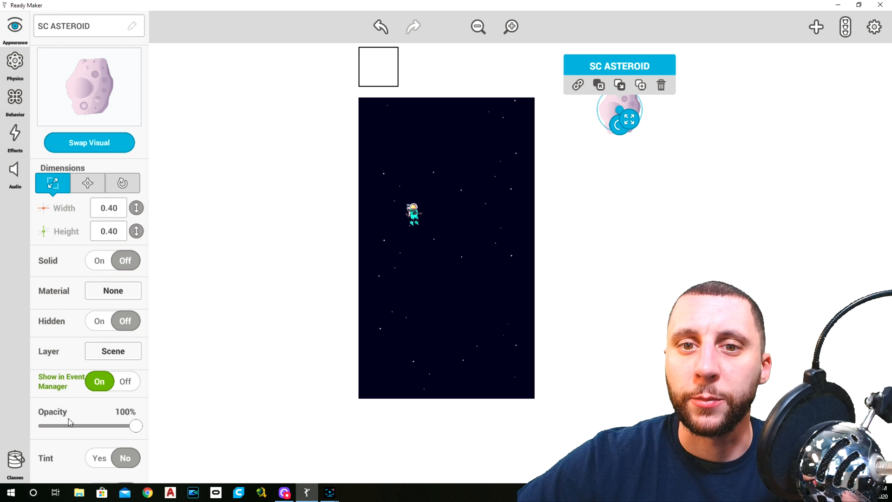
# Step: Set the asteroid's collider shape to Circle
pyautogui.scroll(-3)
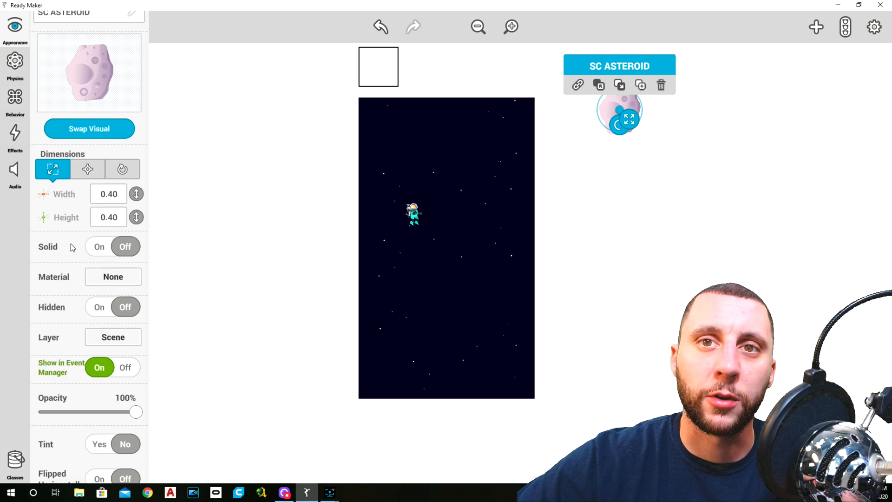
pyautogui.scroll(-3)
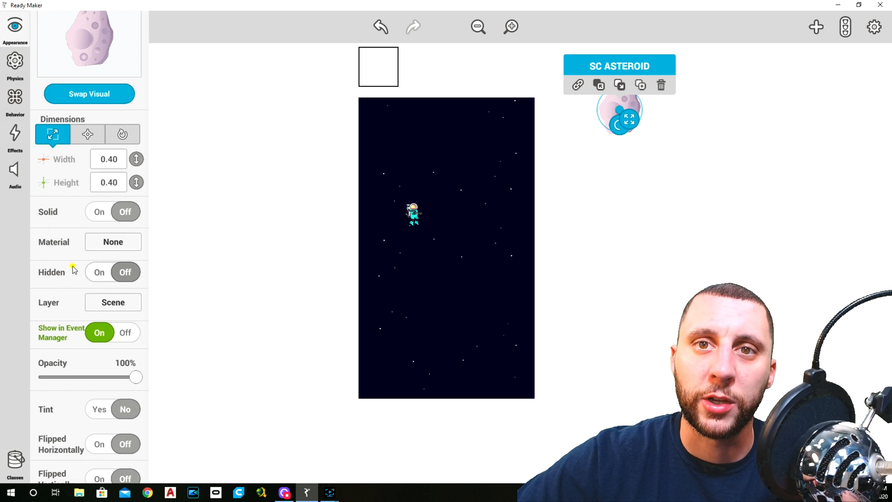
pyautogui.scroll(-3)
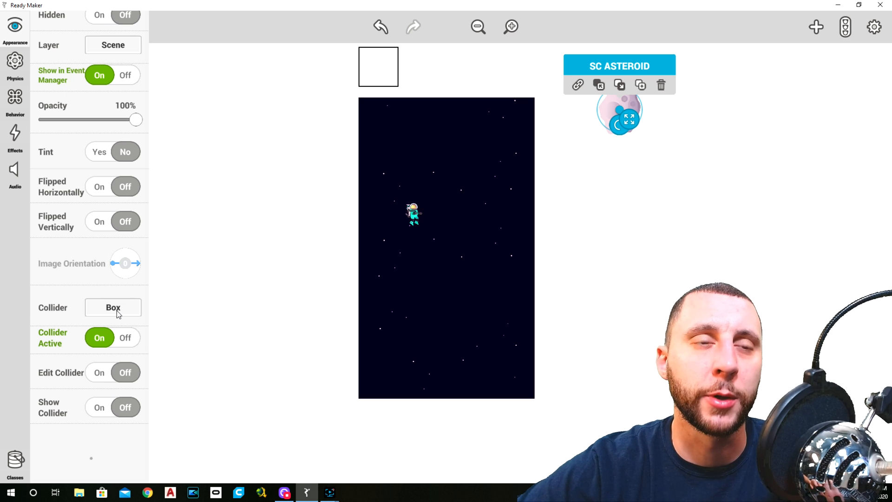
pyautogui.click(113, 308)
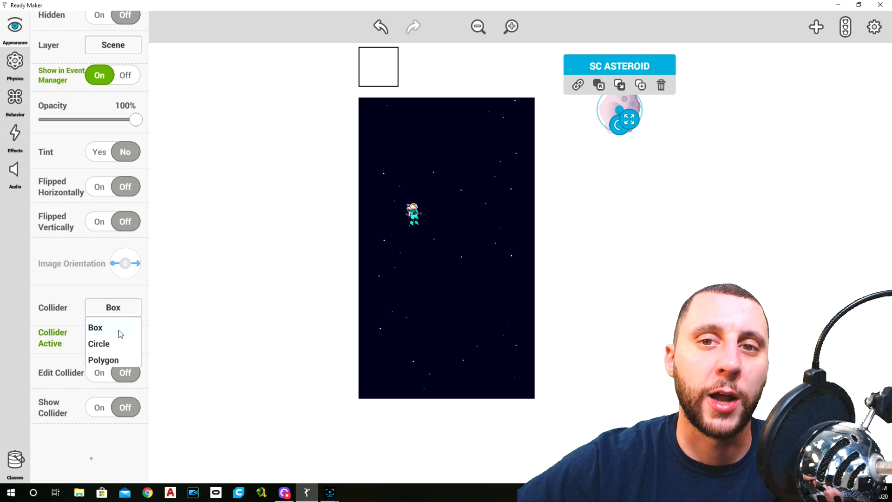
pyautogui.moveTo(118, 346)
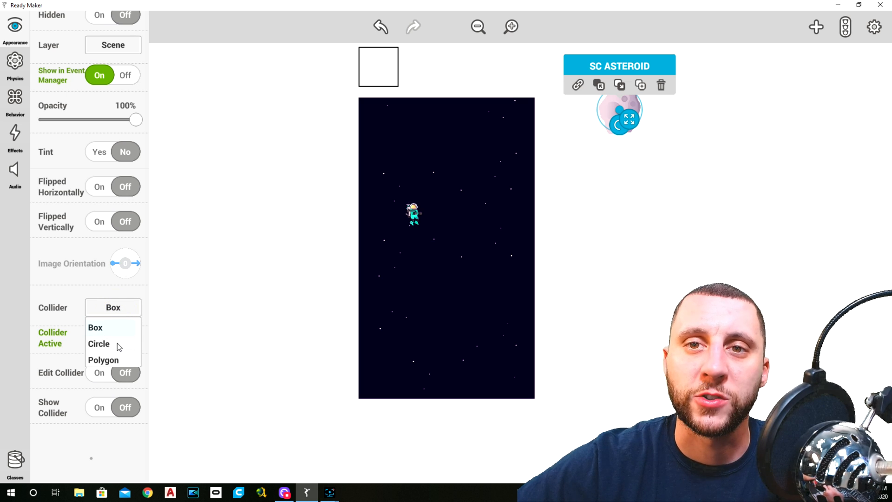
pyautogui.click(99, 343)
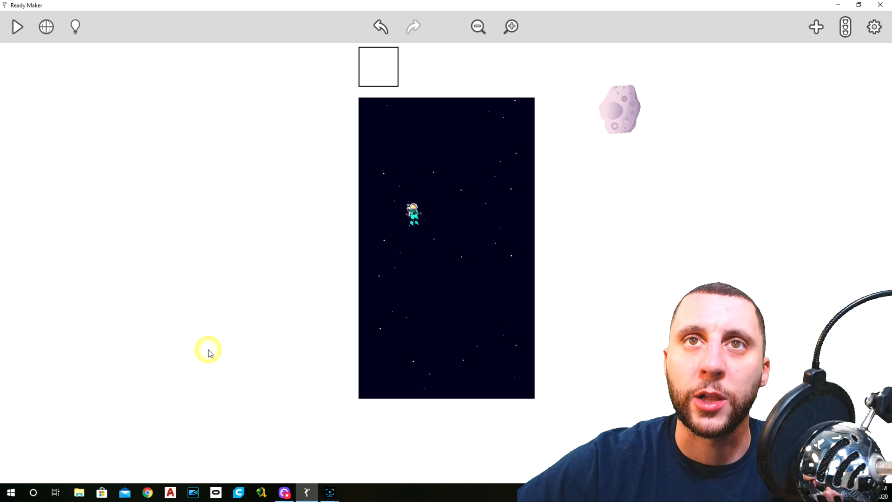
# Step: Deselect the asteroid and add it to the Asteroids class in the Classes panel
pyautogui.click(619, 111)
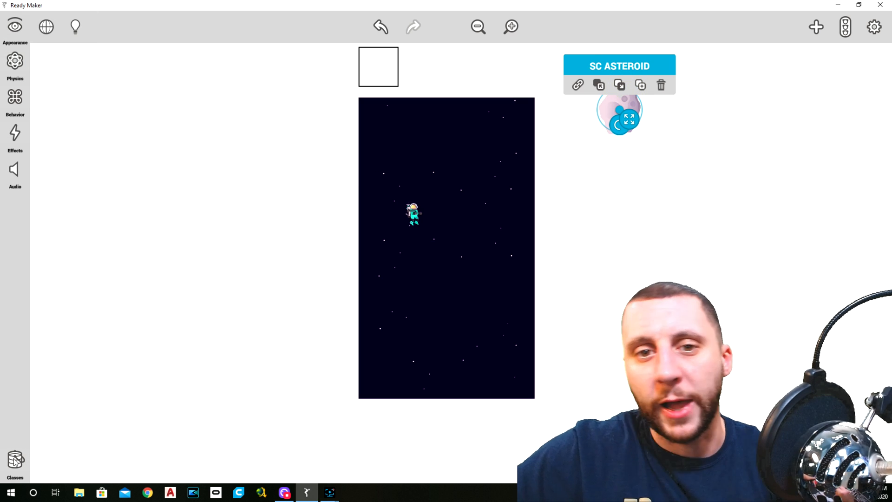
pyautogui.click(14, 461)
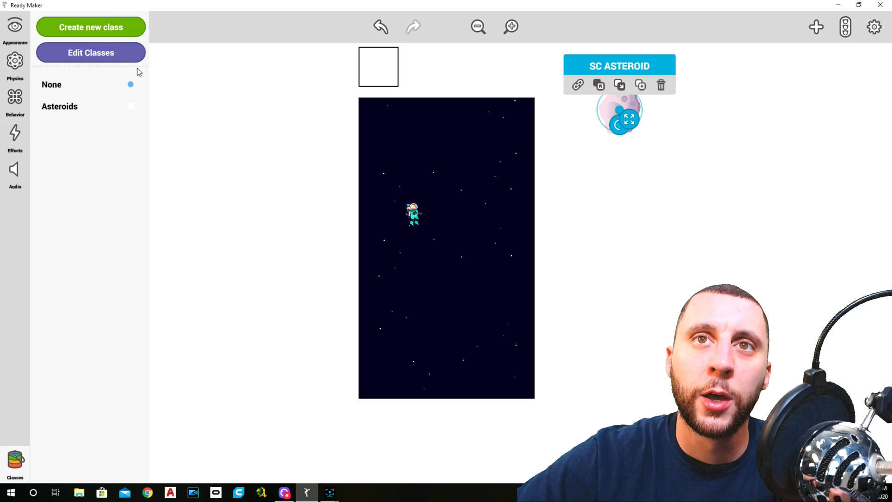
pyautogui.moveTo(95, 28)
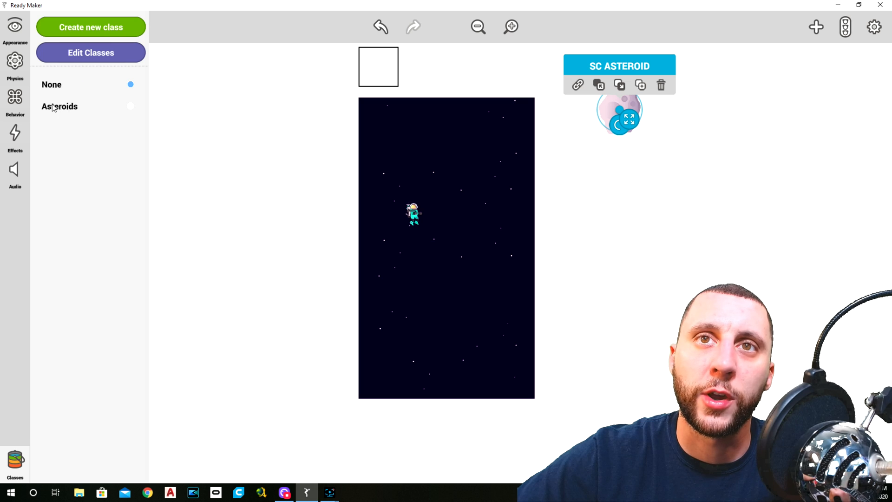
pyautogui.click(130, 106)
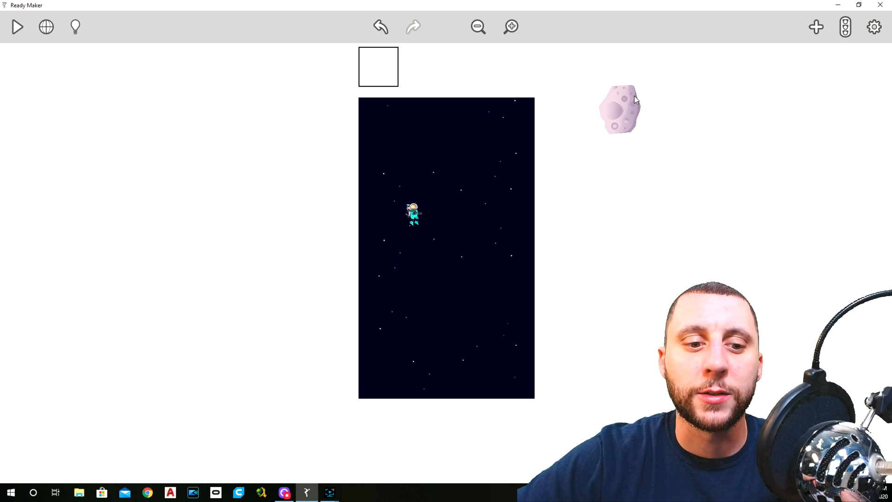
# Step: Move the asteroid into the top-right of the scene, then run and stop a test play
pyautogui.click(621, 109)
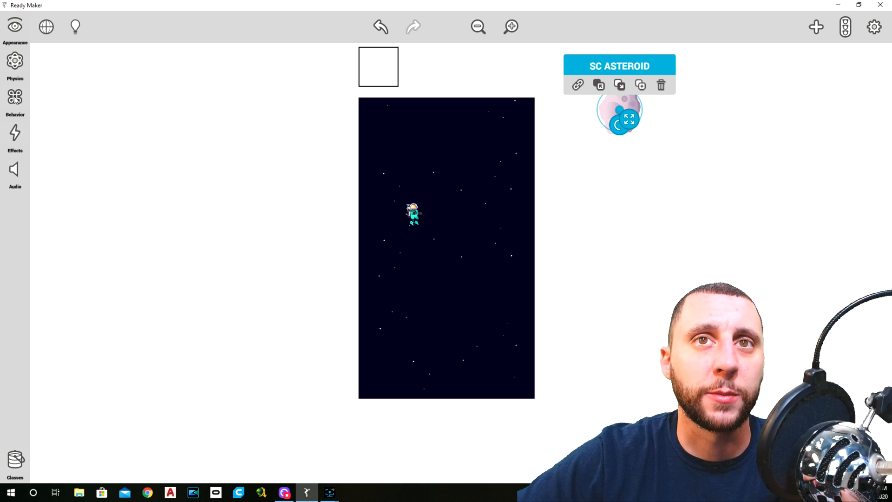
pyautogui.click(15, 96)
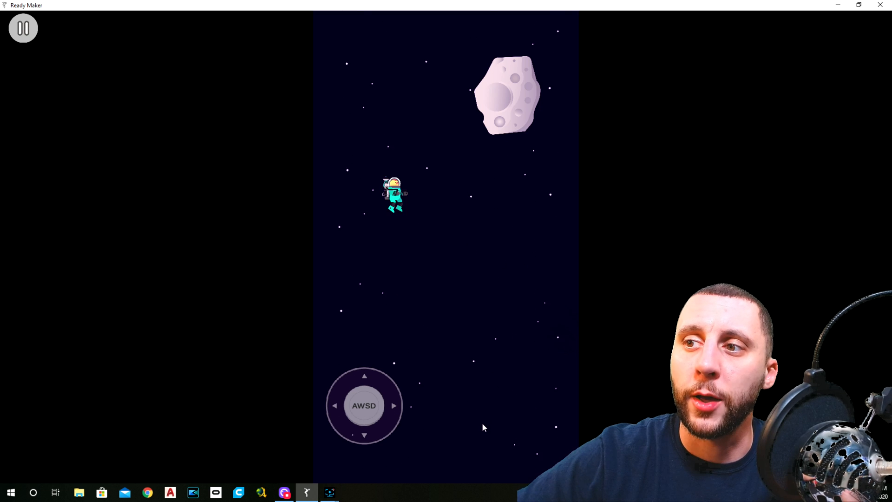
pyautogui.click(22, 28)
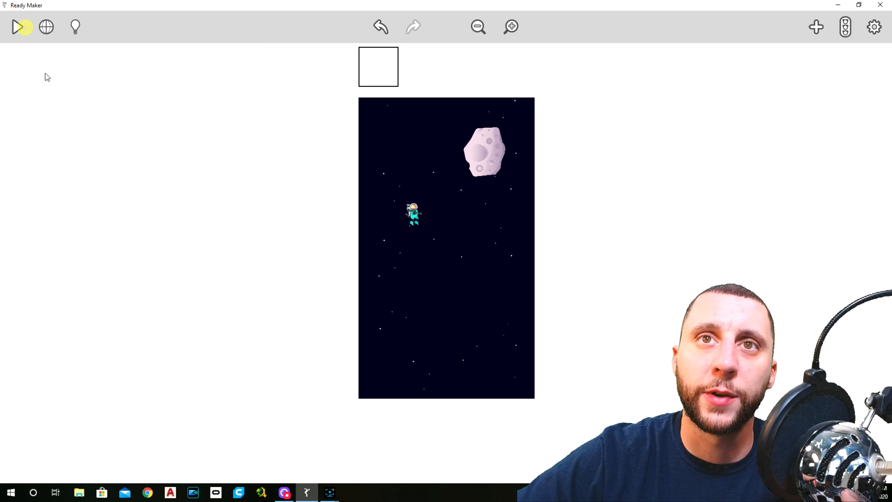
# Step: Add a Bullet behavior to the asteroid with speed lowered to about 2.66 m/s
pyautogui.click(486, 153)
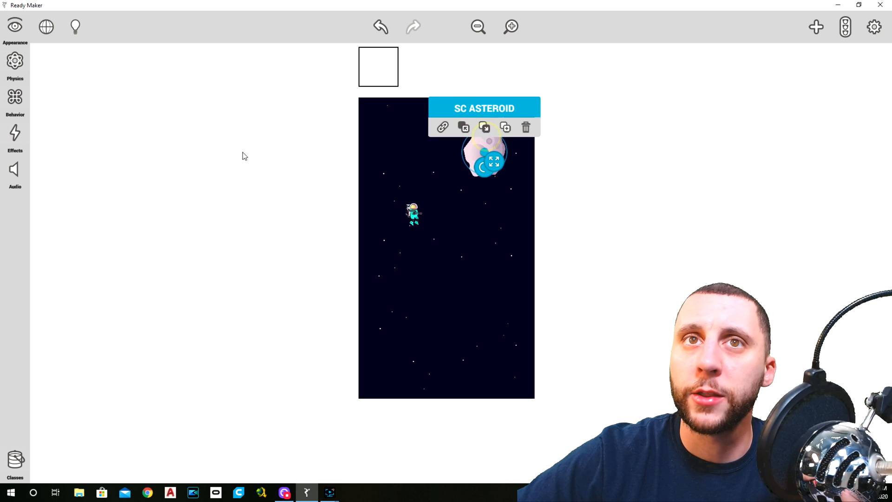
pyautogui.click(15, 98)
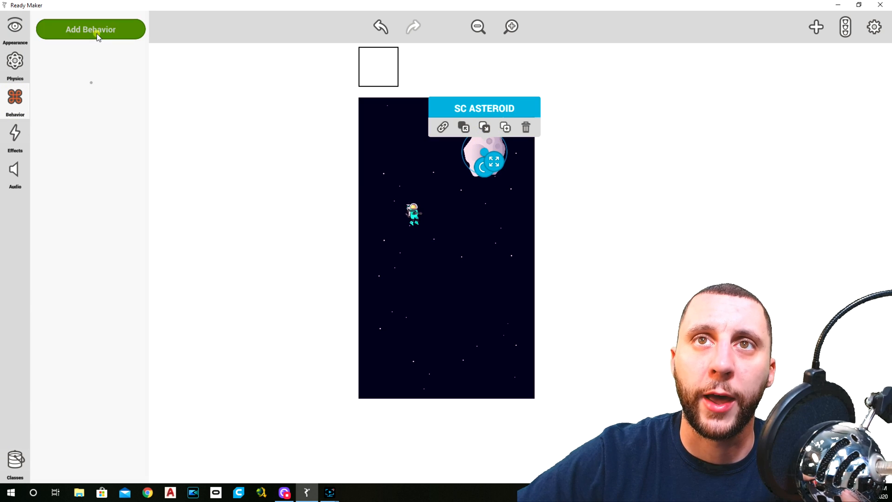
pyautogui.click(92, 29)
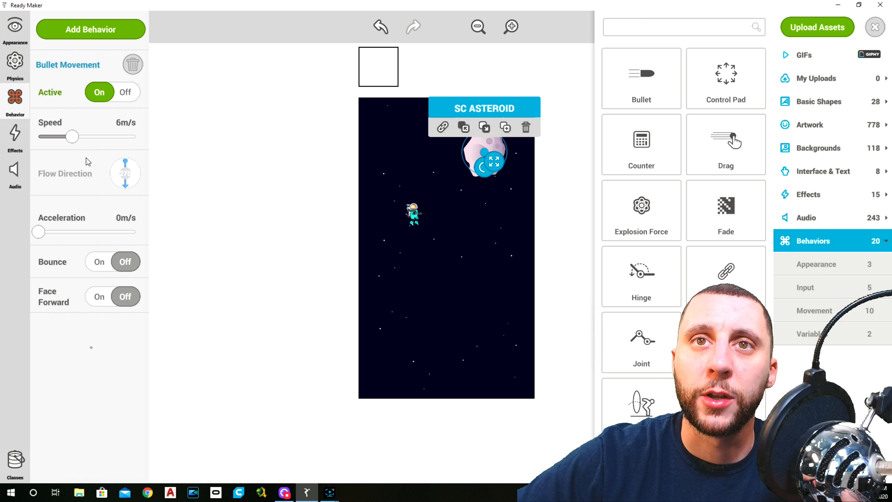
pyautogui.moveTo(70, 136); pyautogui.dragTo(60, 137)
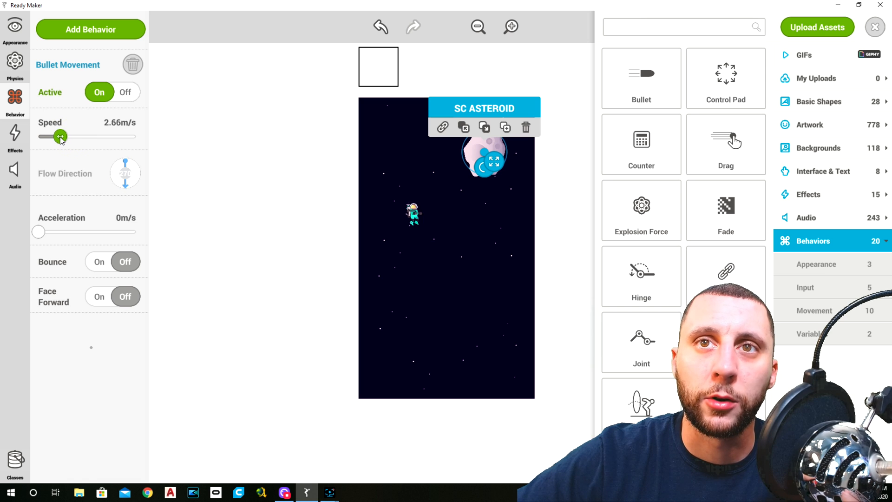
pyautogui.moveTo(60, 137); pyautogui.dragTo(51, 137)
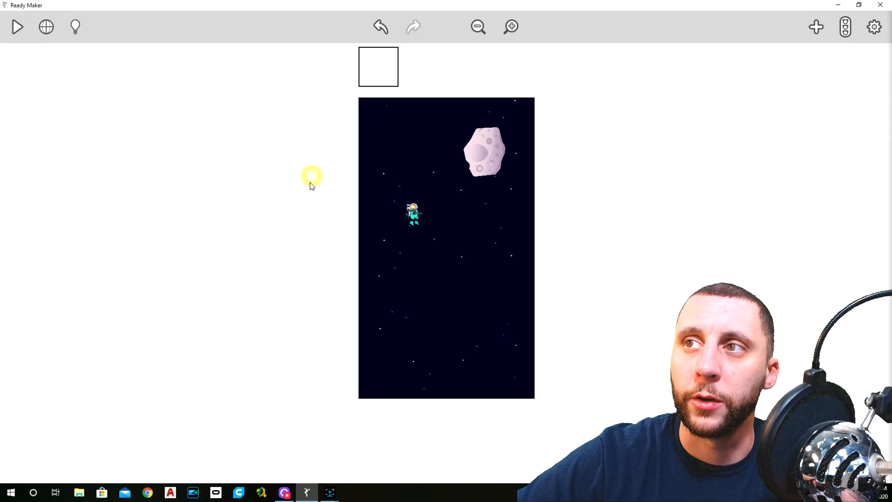
pyautogui.click(18, 27)
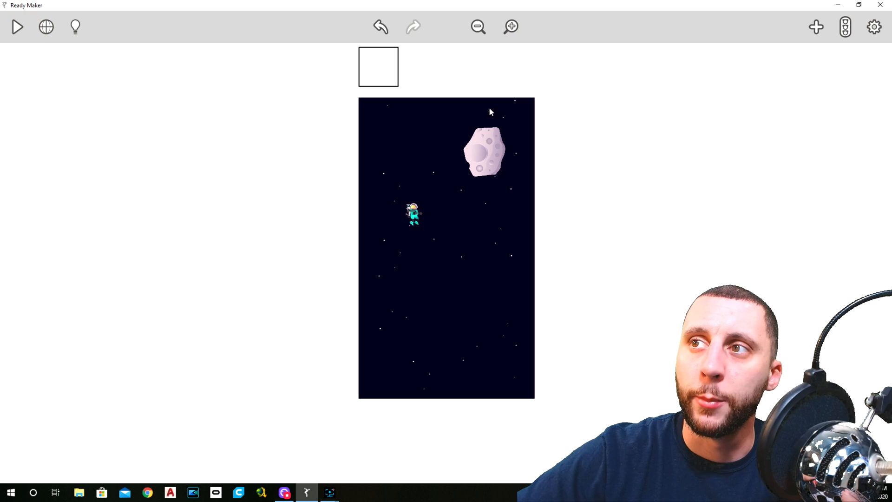
pyautogui.moveTo(641, 143)
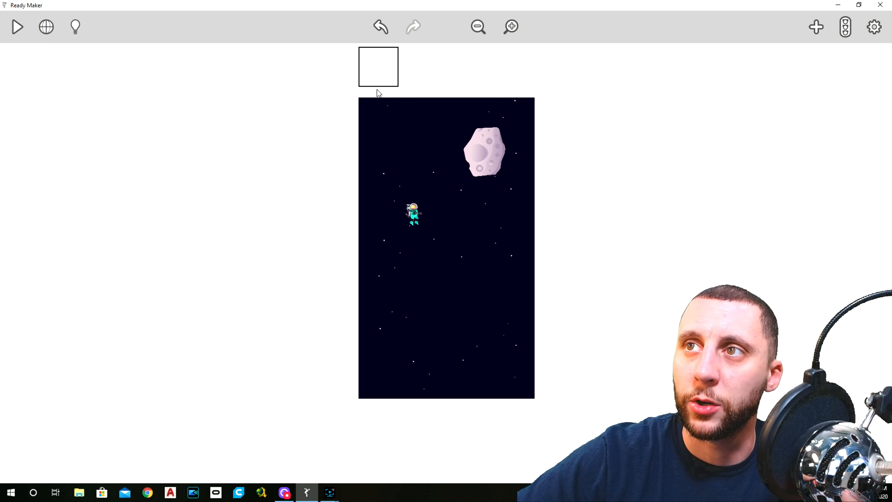
pyautogui.moveTo(508, 127)
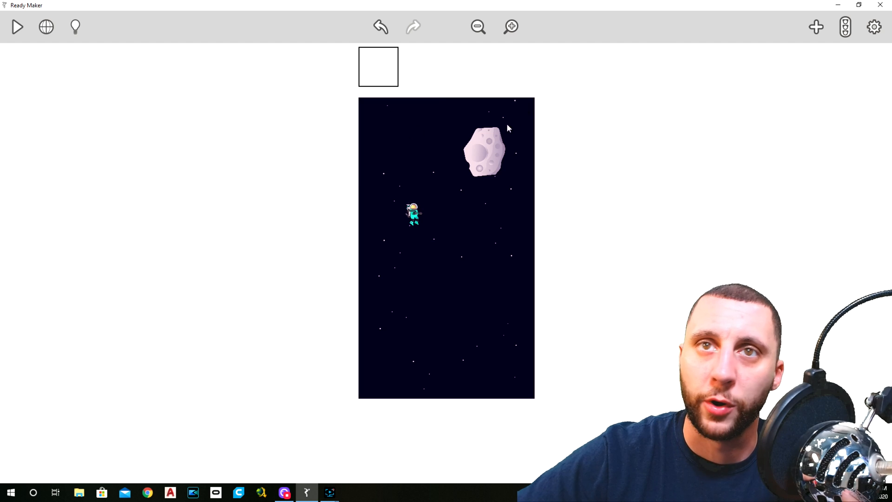
pyautogui.moveTo(453, 192)
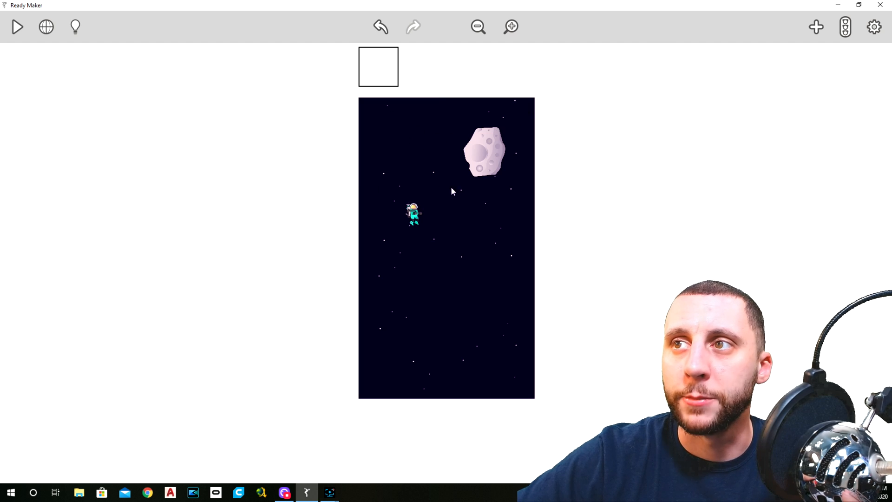
# Step: Add a Rotate behavior to the asteroid and slide its spin down to 11 rpm
pyautogui.click(485, 153)
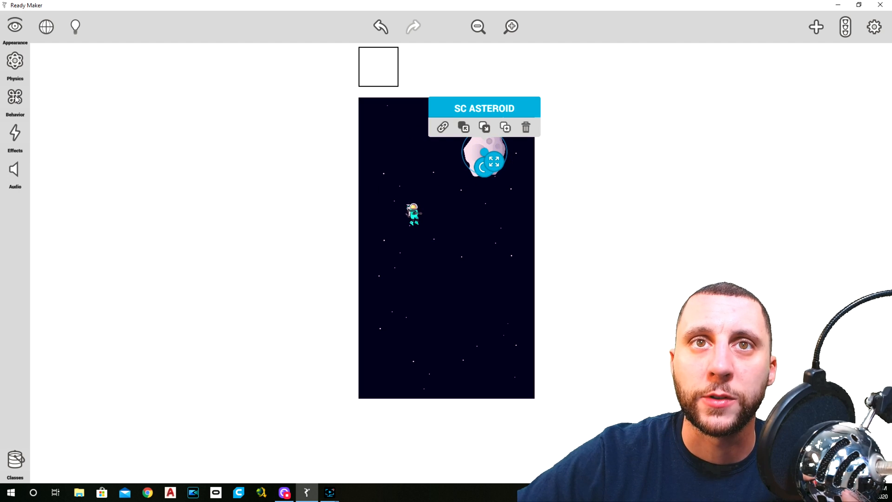
pyautogui.click(14, 98)
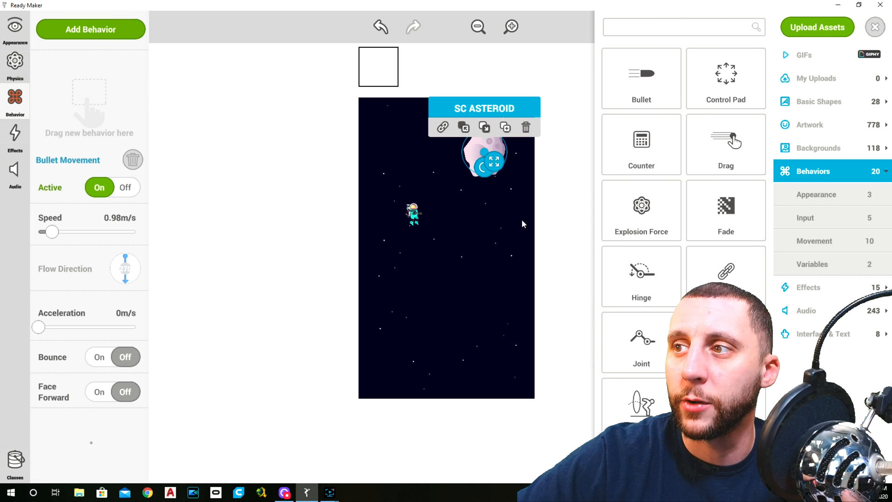
pyautogui.scroll(-3)
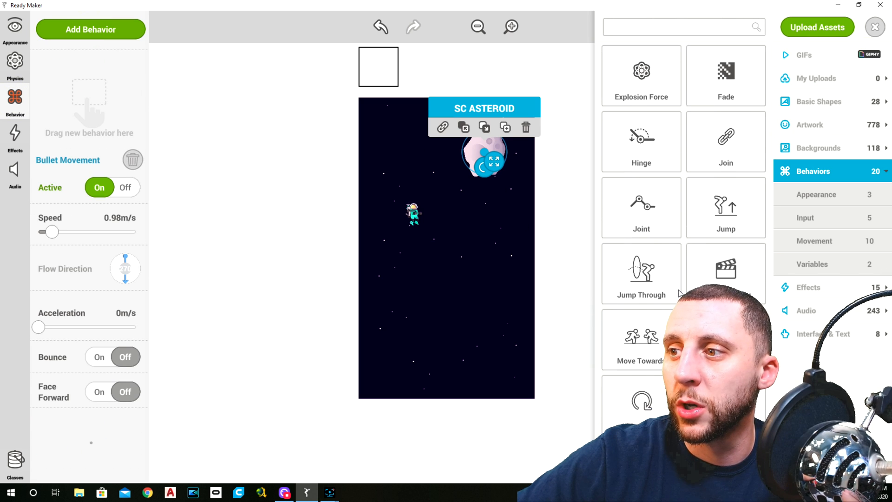
pyautogui.click(875, 27)
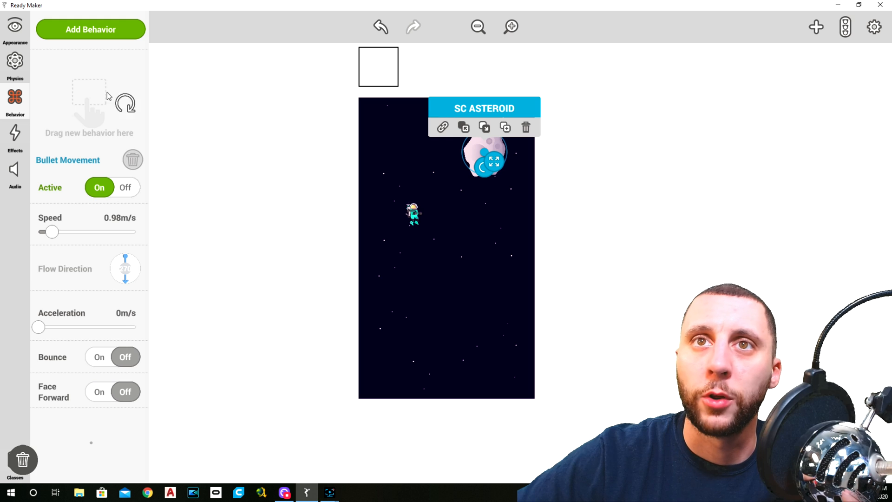
pyautogui.click(90, 29)
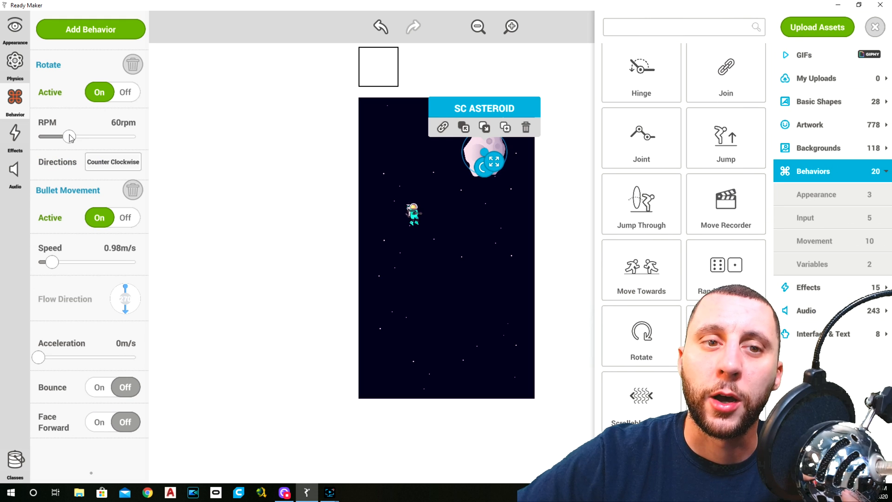
pyautogui.moveTo(69, 137); pyautogui.dragTo(59, 136)
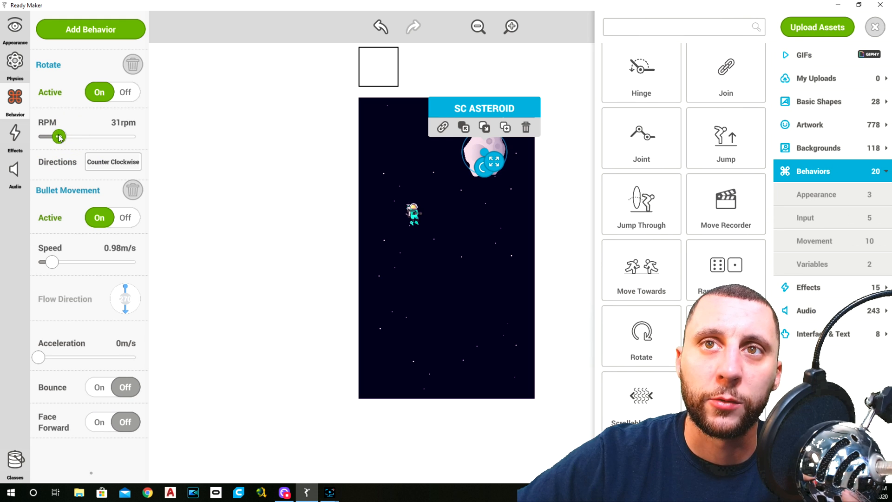
pyautogui.moveTo(59, 136); pyautogui.dragTo(48, 136)
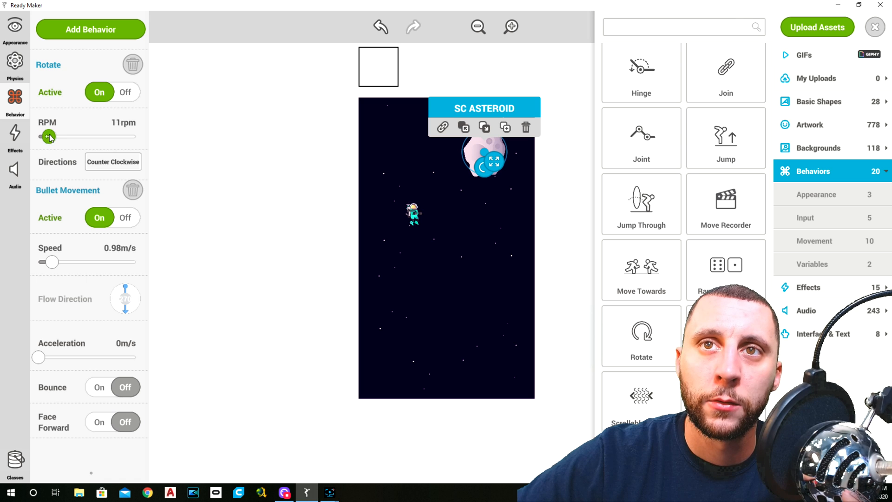
pyautogui.moveTo(51, 137); pyautogui.dragTo(46, 137)
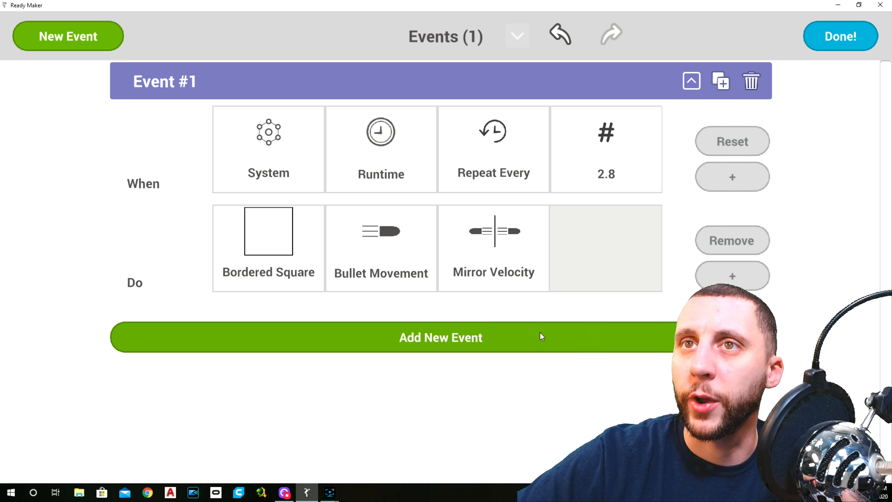
# Step: Rename Event #1 to 'Cloner Move'
pyautogui.doubleClick(165, 82)
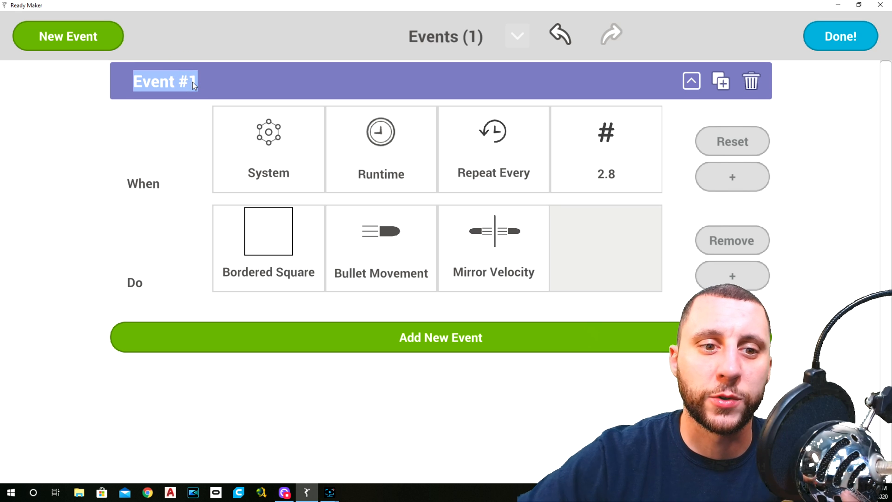
pyautogui.write('Cloner M')
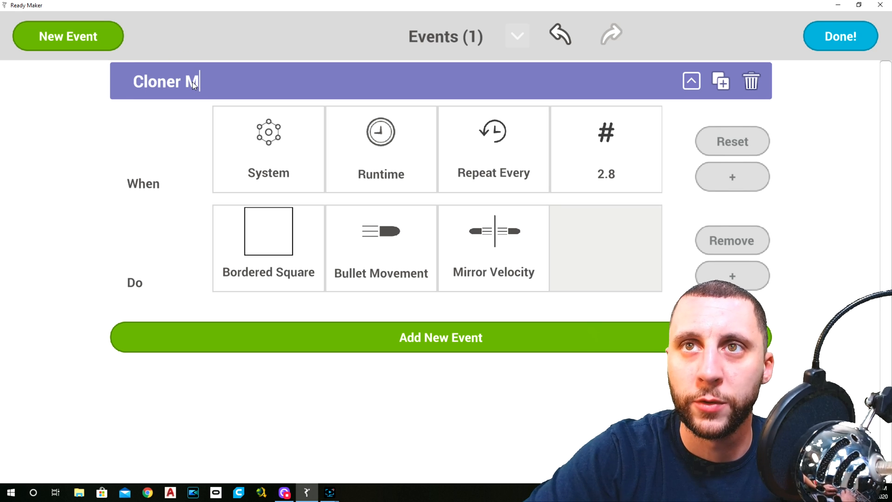
pyautogui.write('o')
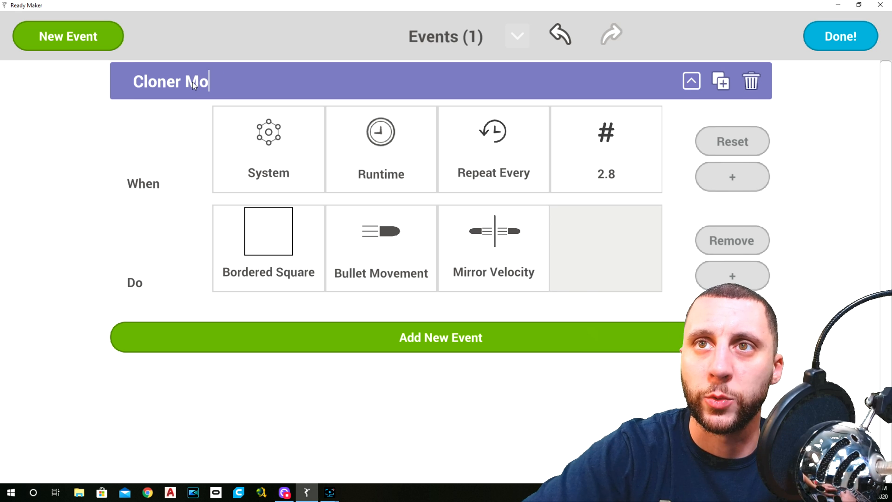
pyautogui.write('ve')
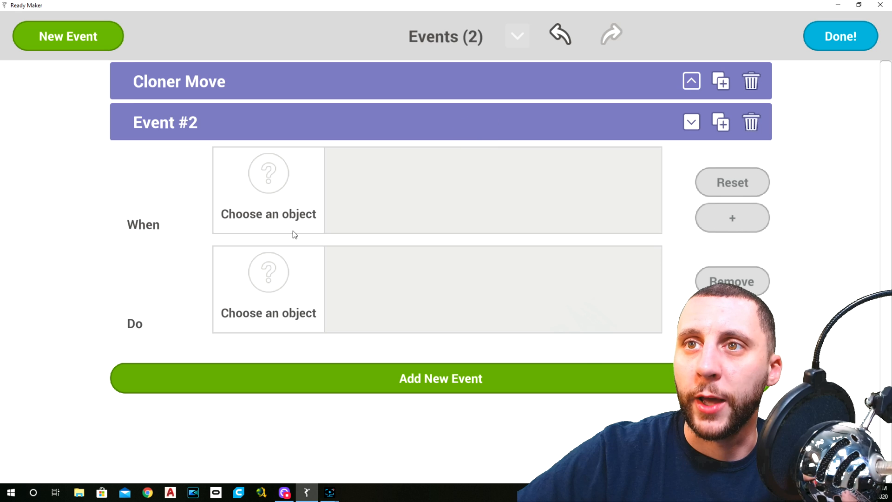
# Step: Name Event #2 'Clone Asteroids' and trigger it with Runtime Repeat Every 3.5 seconds
pyautogui.doubleClick(166, 123)
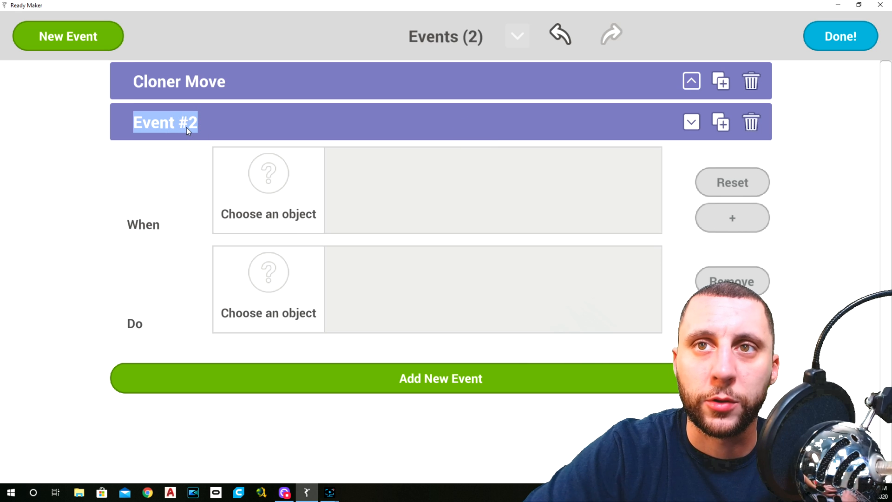
pyautogui.write('Clone Asteroids')
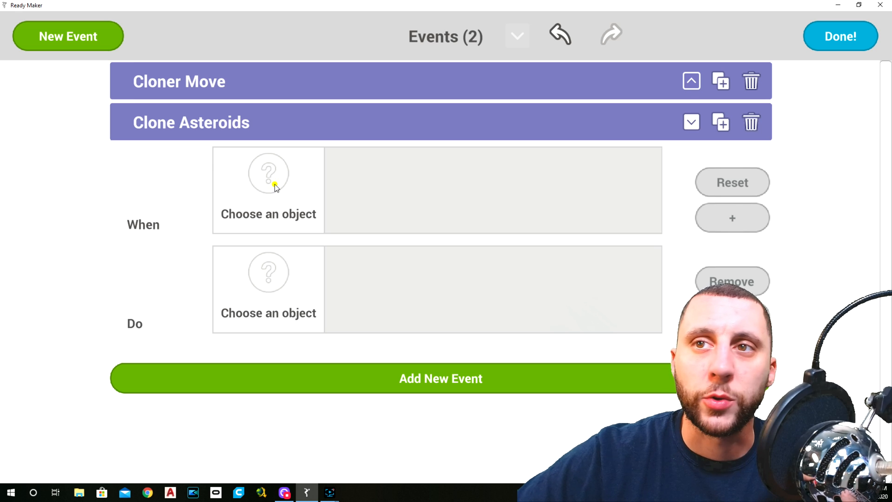
pyautogui.click(269, 172)
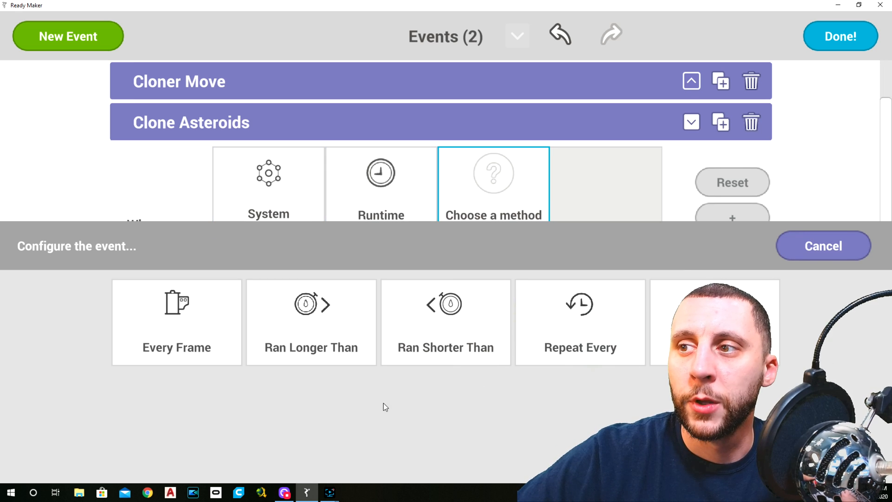
pyautogui.moveTo(421, 335)
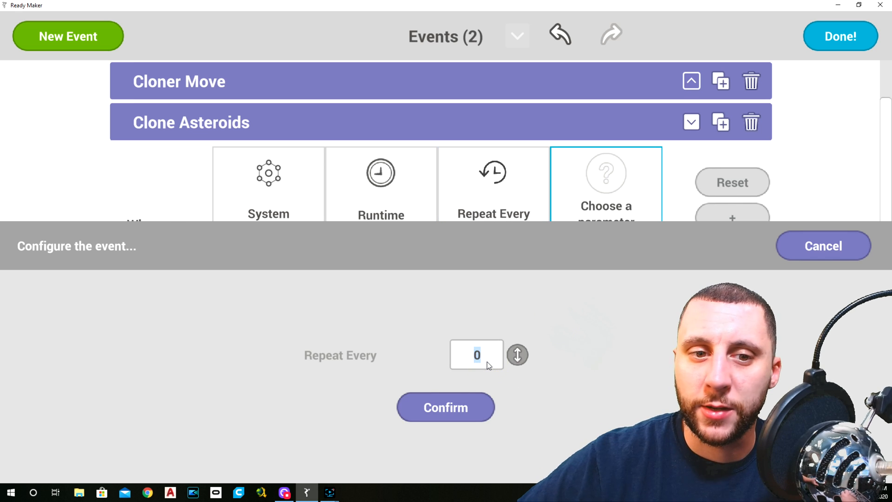
pyautogui.write('3.5')
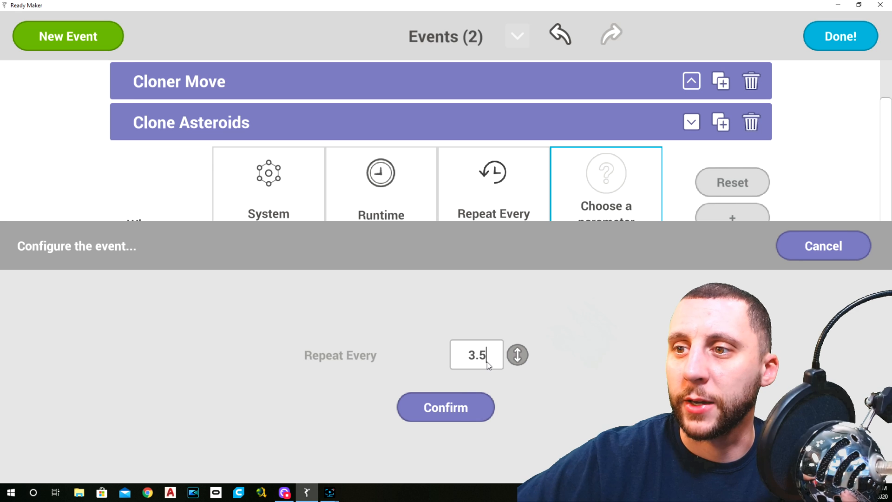
pyautogui.click(445, 407)
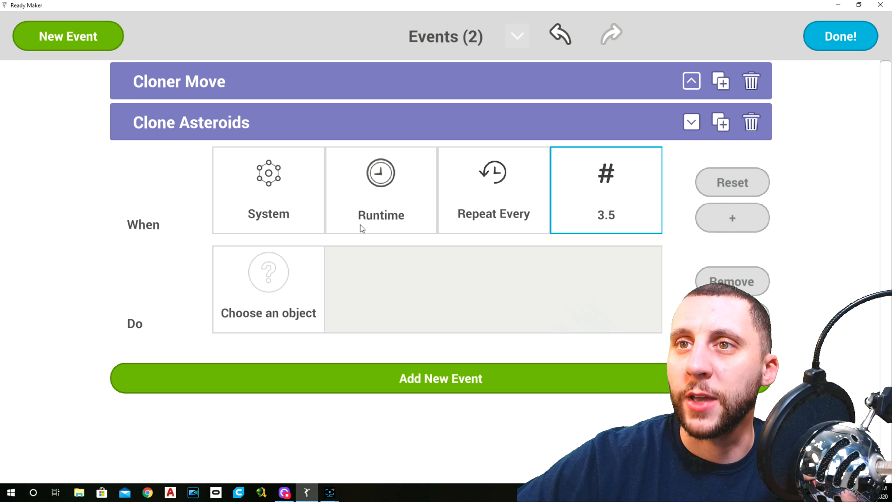
pyautogui.moveTo(407, 285)
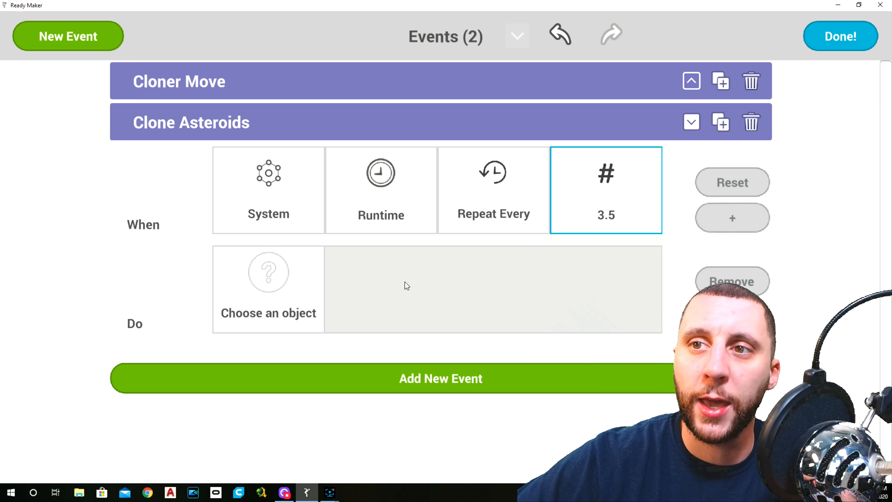
pyautogui.click(268, 271)
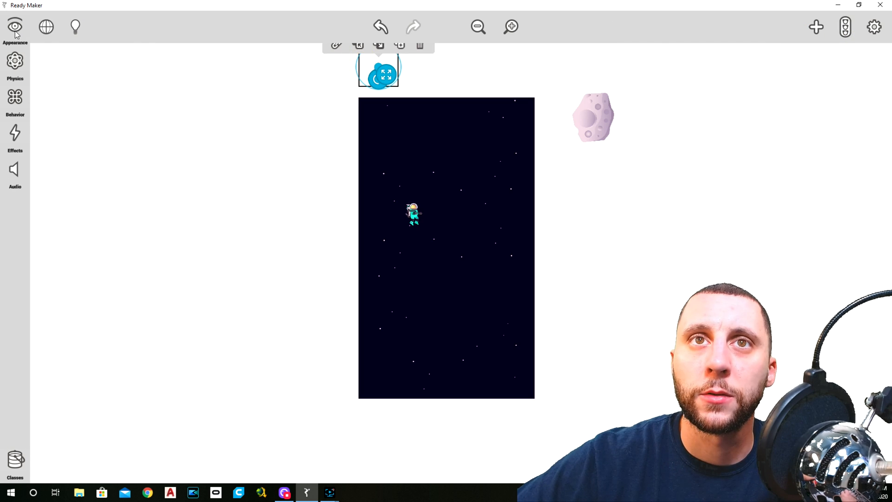
# Step: Pick the cloner square in the scene as the event's acting object
pyautogui.click(16, 25)
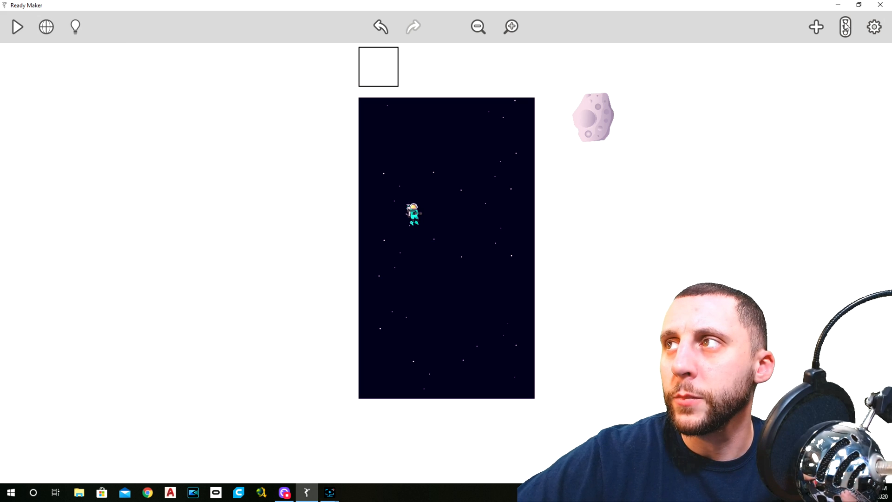
pyautogui.click(844, 26)
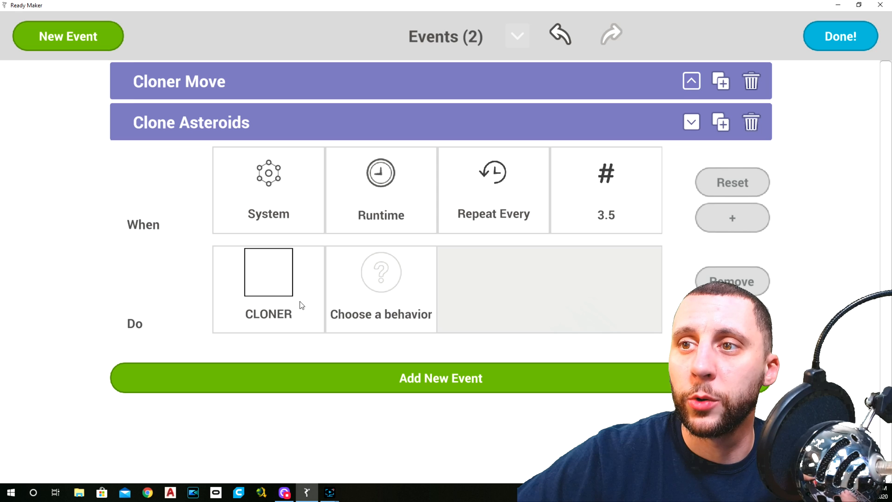
# Step: Set the event's action to Clone Object SC ASTEROID, then start the game to test
pyautogui.click(382, 271)
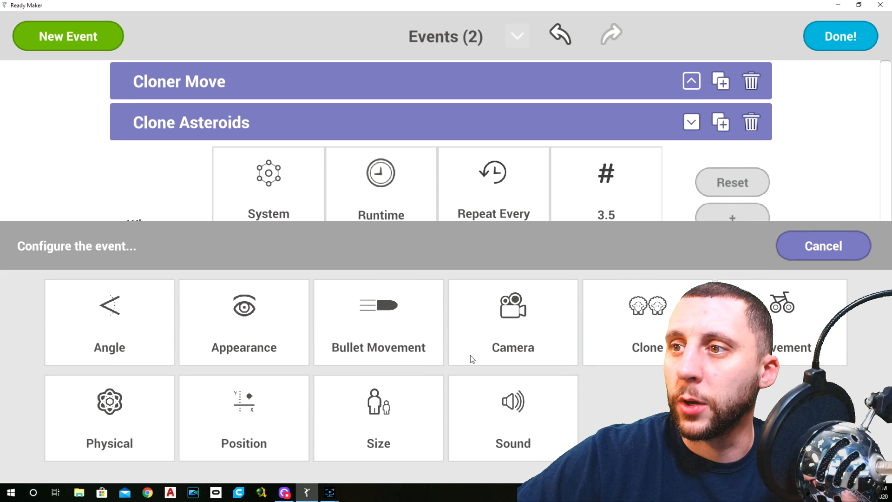
pyautogui.click(648, 321)
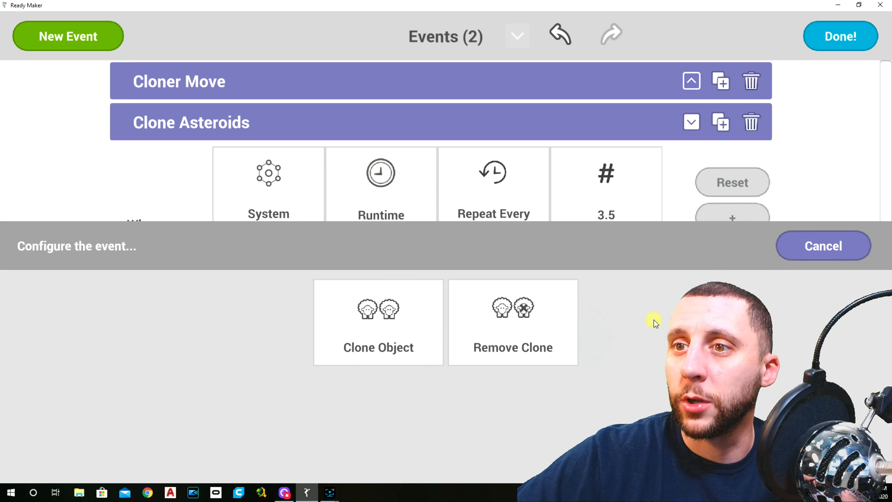
pyautogui.click(378, 322)
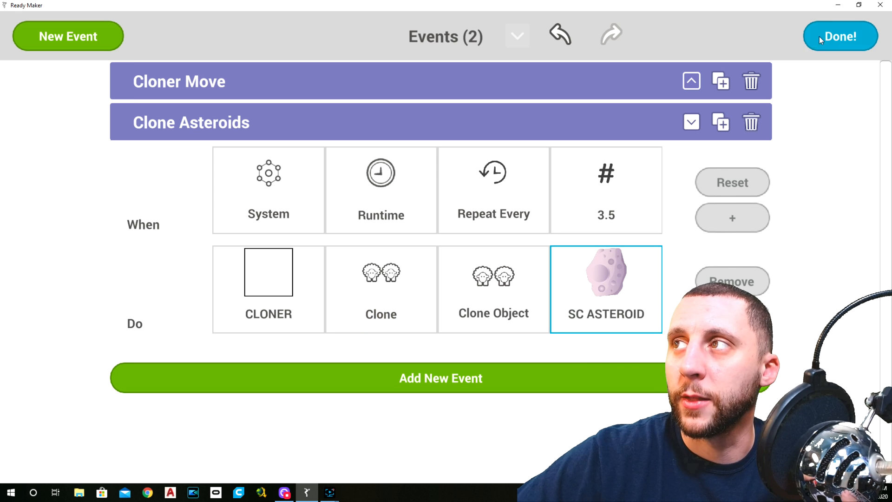
pyautogui.click(840, 35)
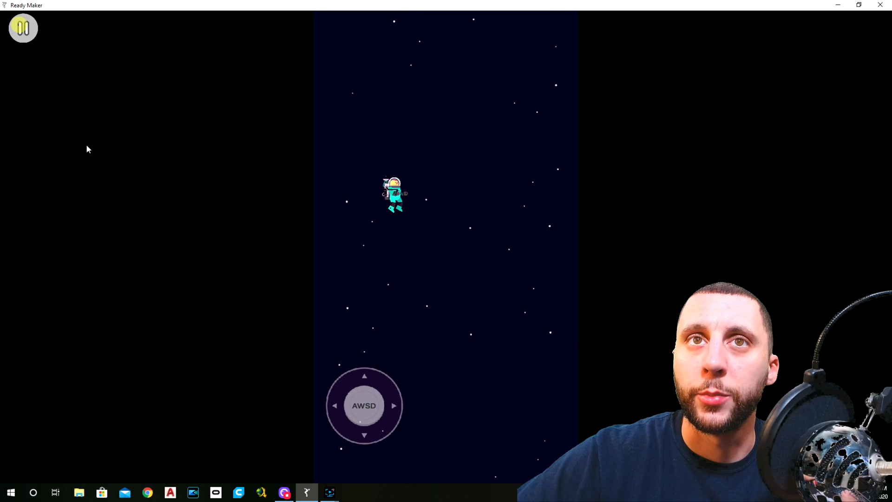